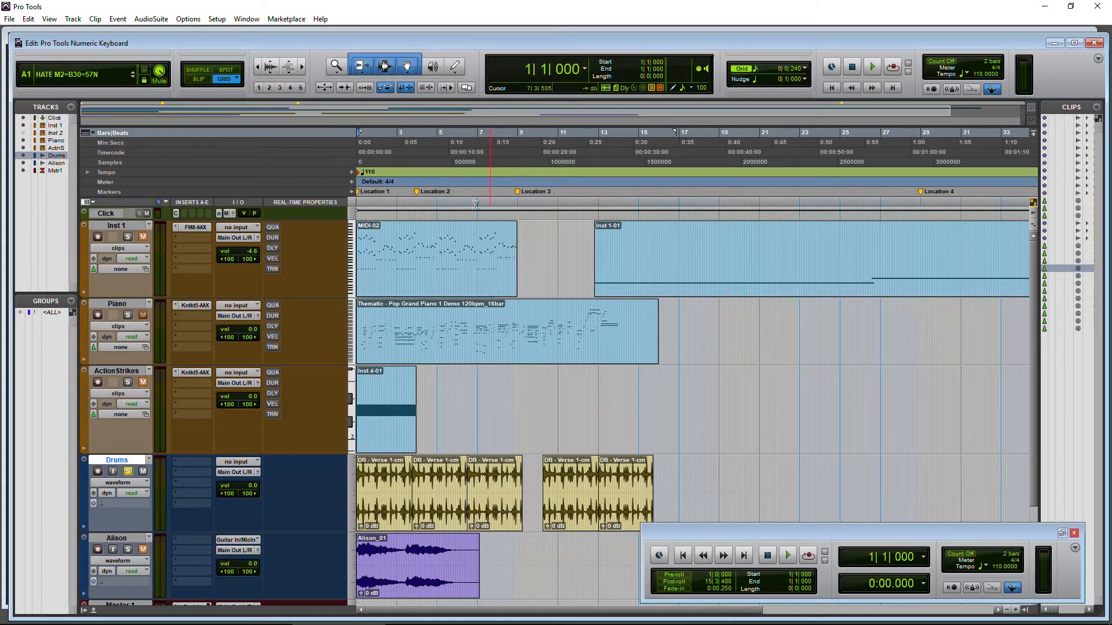
- Open Preferences on the Operation page, showing Numeric Keypad set to Transport
{"action": "left_click", "coordinate": [216, 19]}
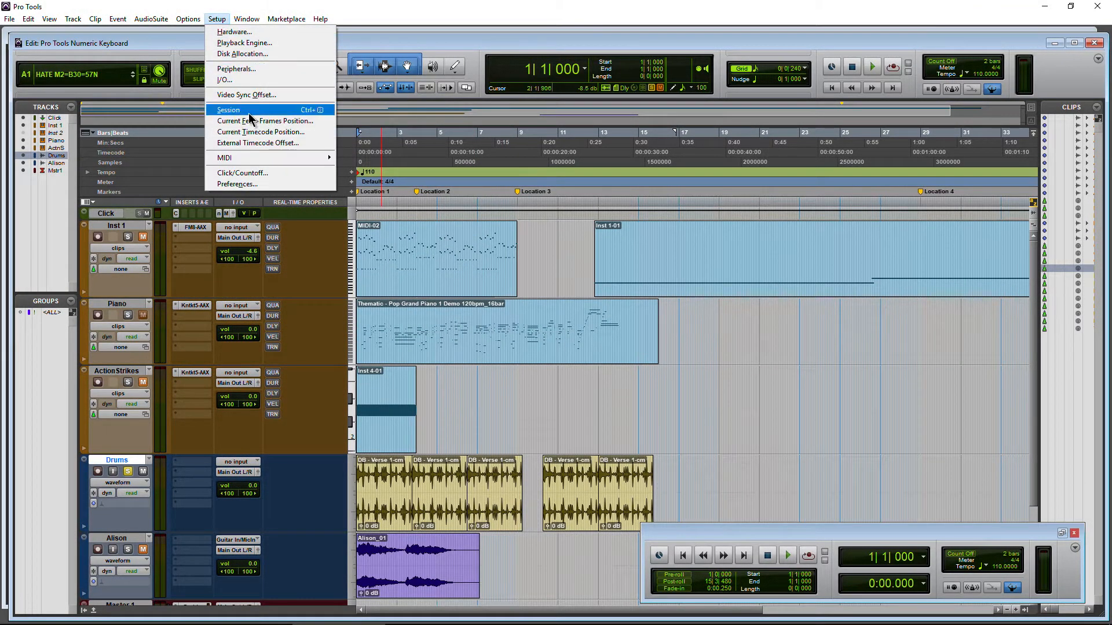
{"action": "left_click", "coordinate": [237, 183]}
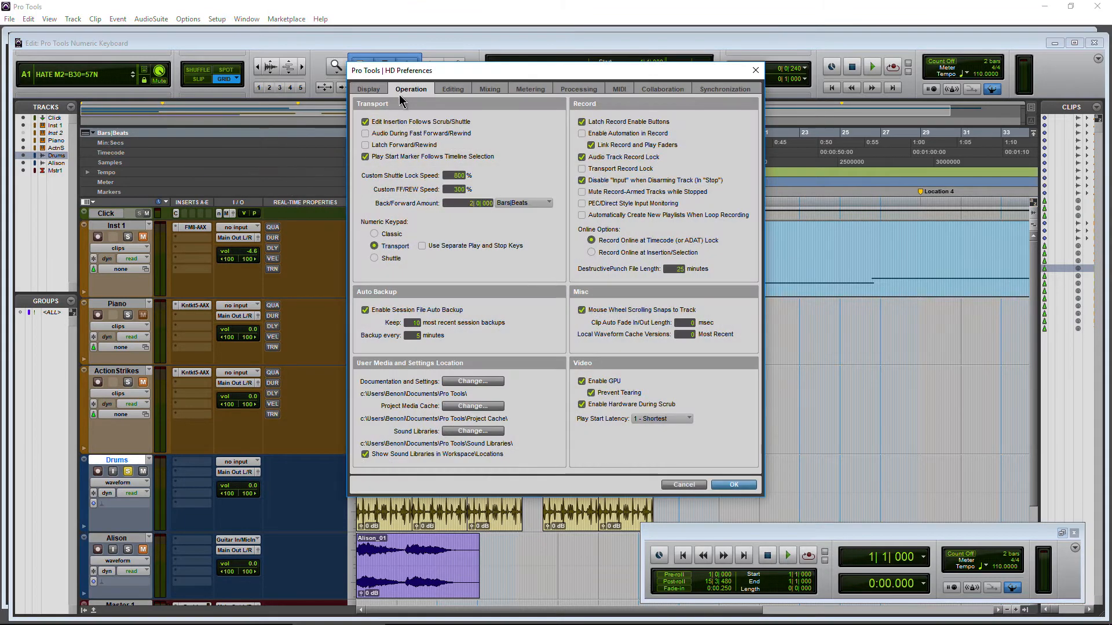
{"action": "mouse_move", "coordinate": [375, 224]}
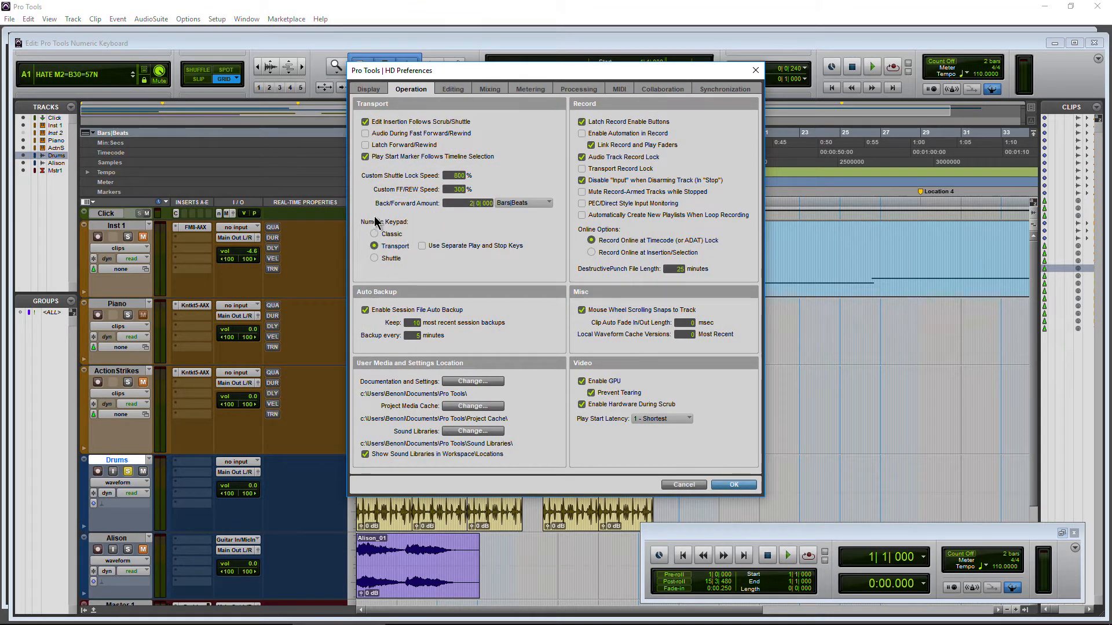
{"action": "mouse_move", "coordinate": [418, 264]}
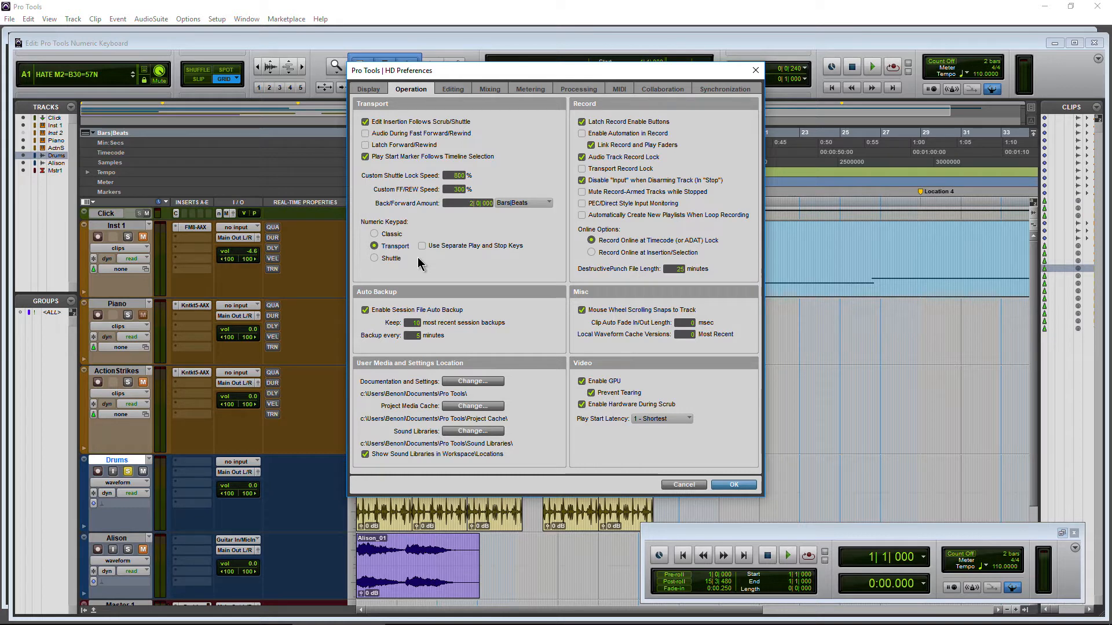
- Close Preferences and move the playback position to bar 5 with the transport controls
{"action": "left_click", "coordinate": [733, 485]}
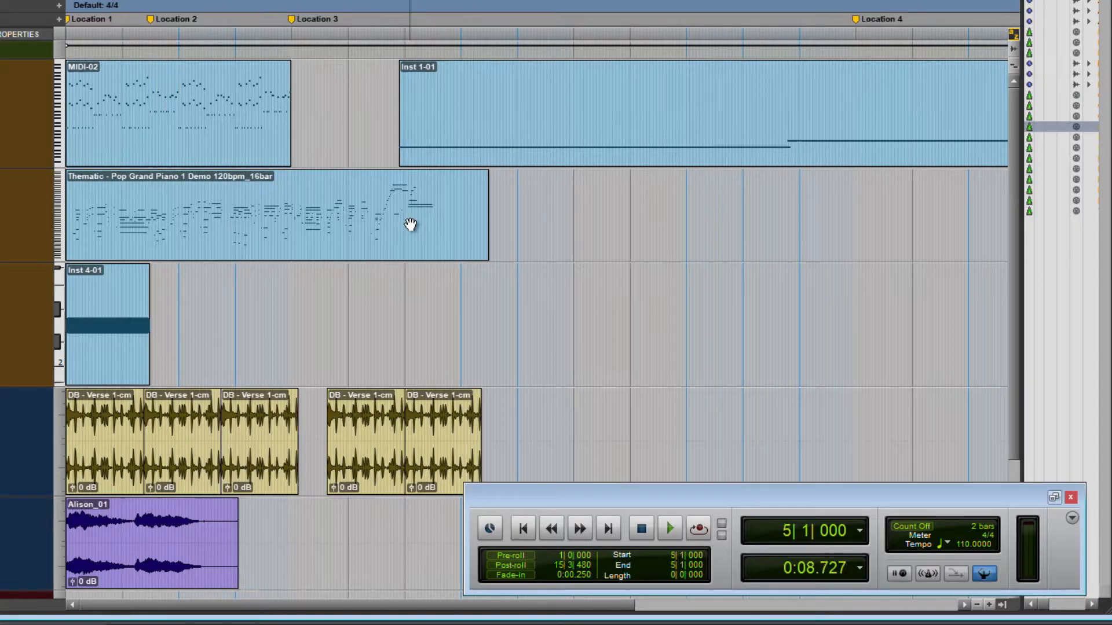
{"action": "left_click", "coordinate": [640, 528]}
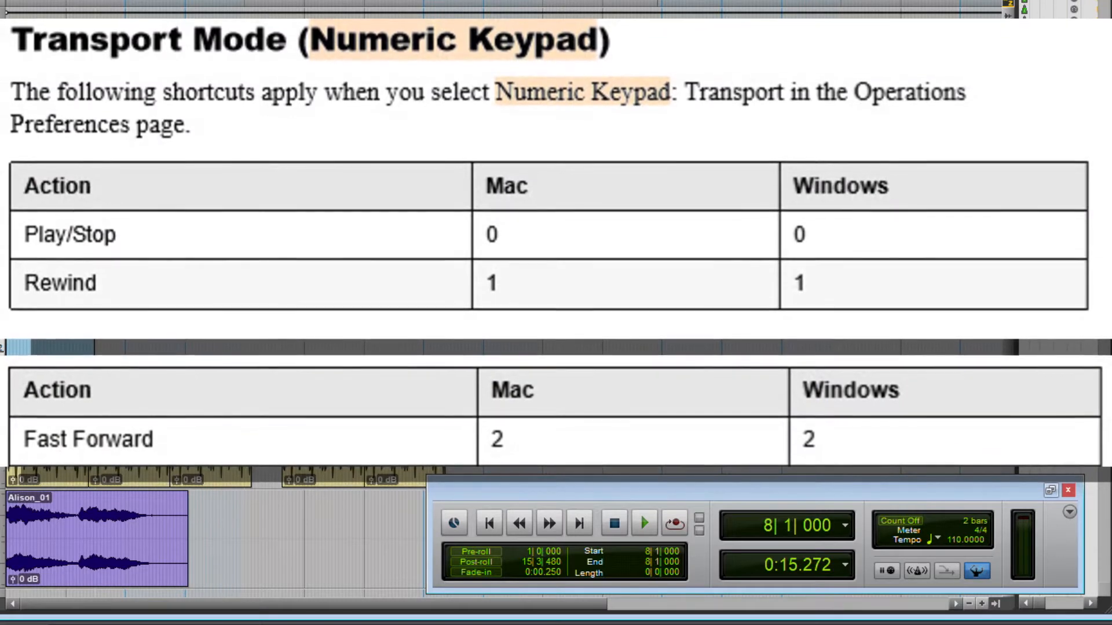
{"action": "left_click", "coordinate": [846, 526]}
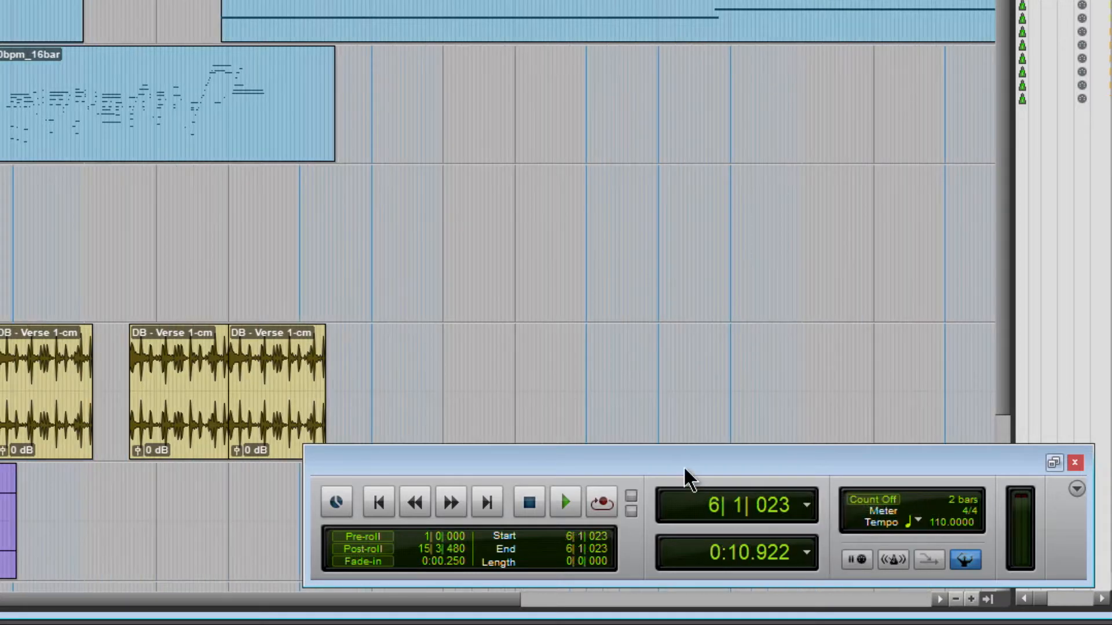
{"action": "mouse_move", "coordinate": [660, 394]}
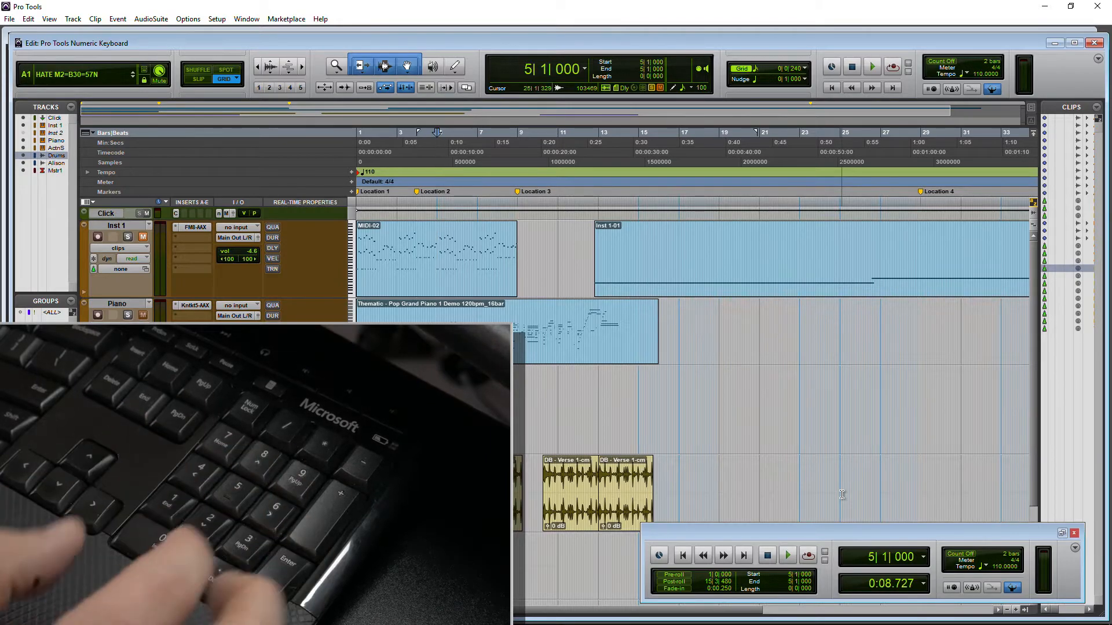
- Attempt to record, then dismiss the no-tracks-armed warning
{"action": "left_click", "coordinate": [806, 555]}
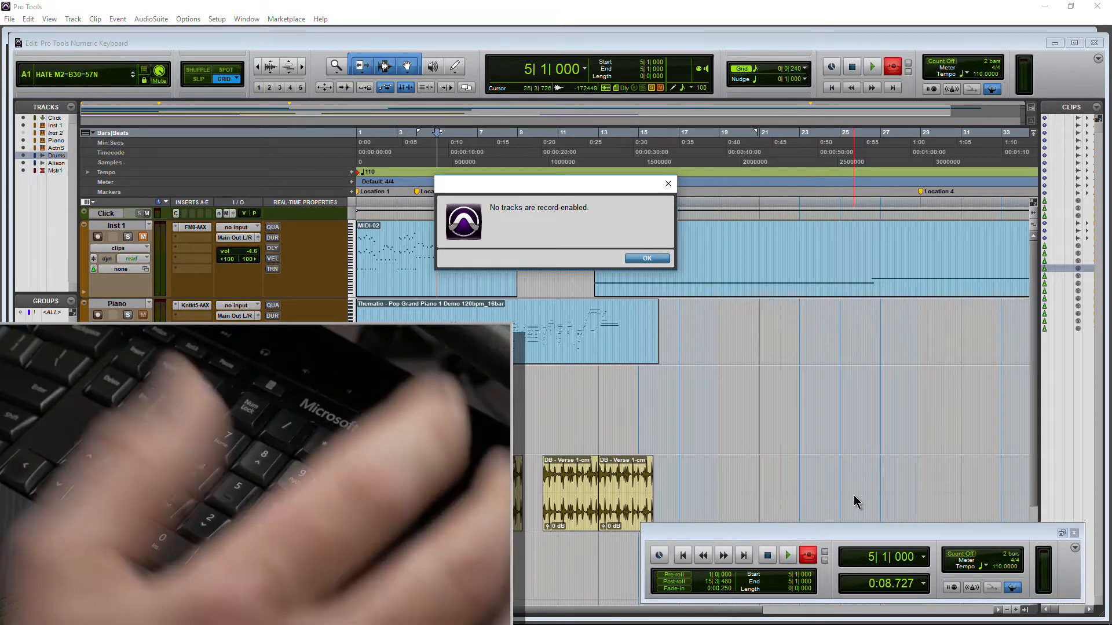
{"action": "left_click", "coordinate": [645, 257]}
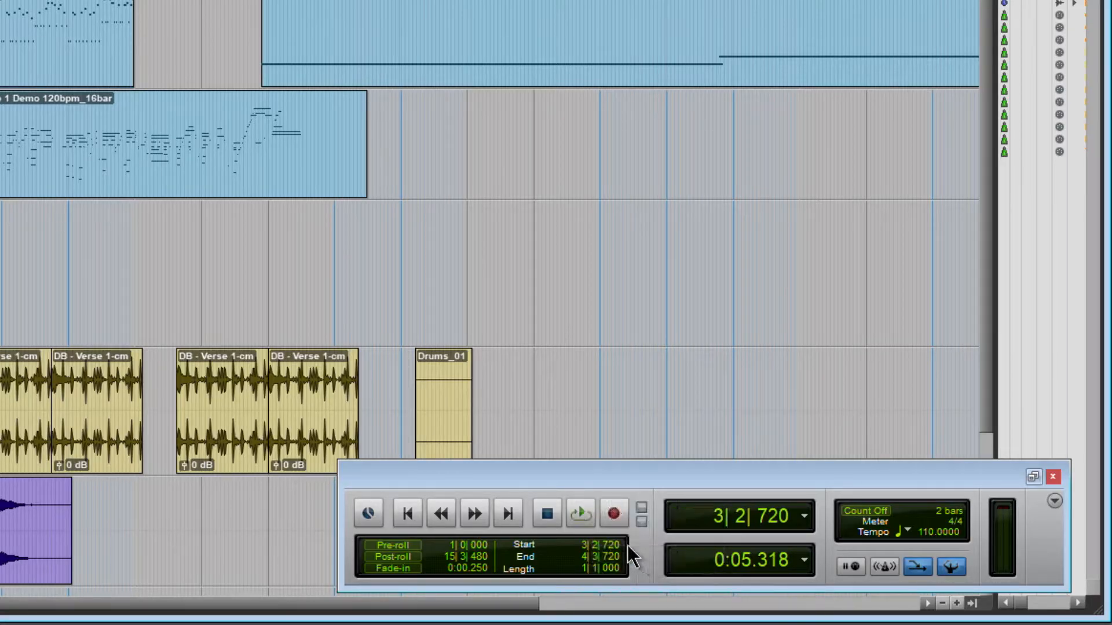
- Set the recording mode to Normal from the Record button's mode list
{"action": "left_click", "coordinate": [581, 514]}
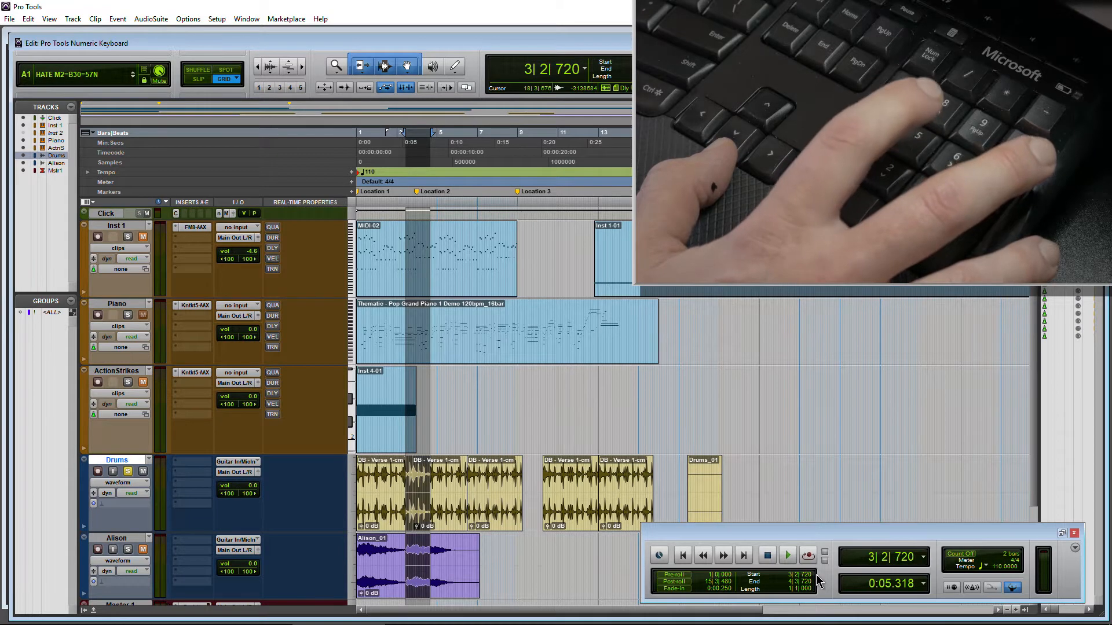
{"action": "left_click", "coordinate": [807, 556]}
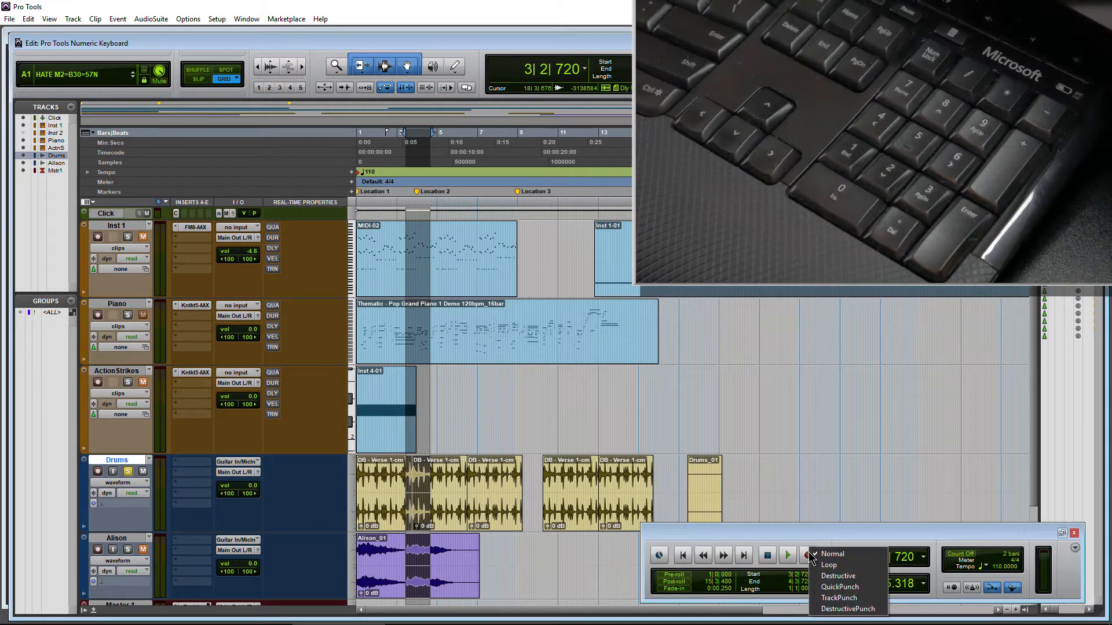
{"action": "left_click", "coordinate": [832, 554]}
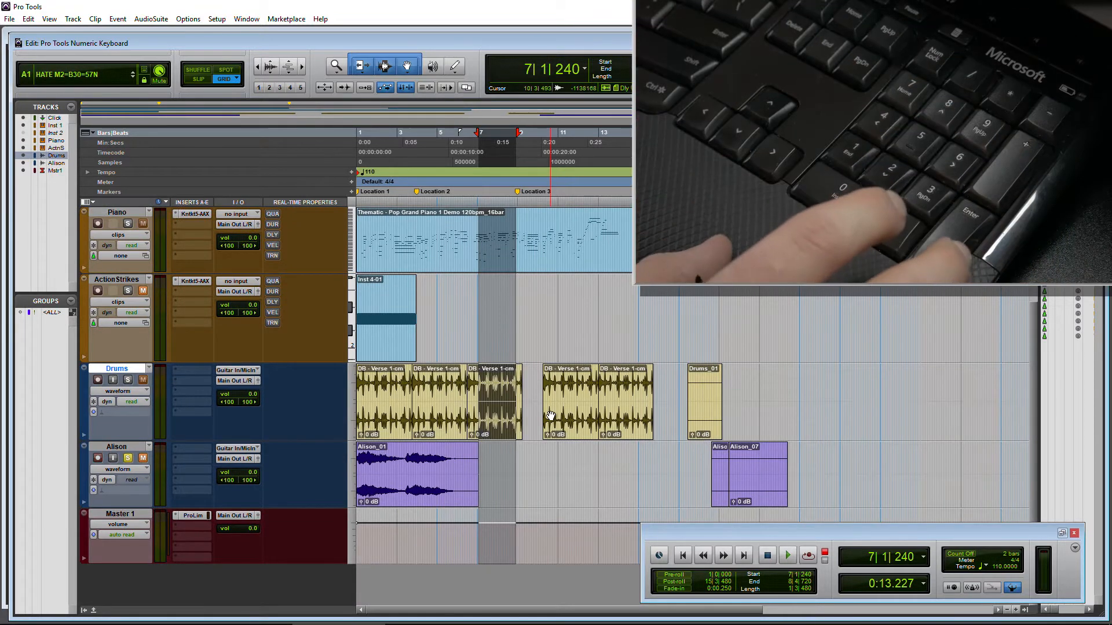
- Record an Alison_08 clip, then arm the Drums track and record a Drums_02-01 clip
{"action": "left_click", "coordinate": [807, 556]}
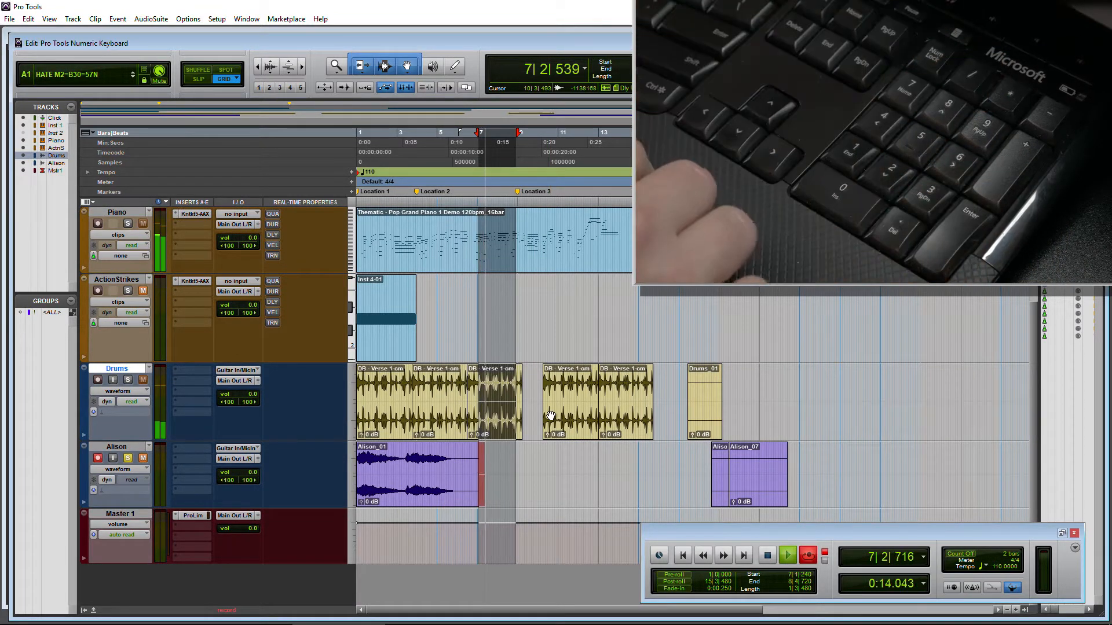
{"action": "key", "text": "space"}
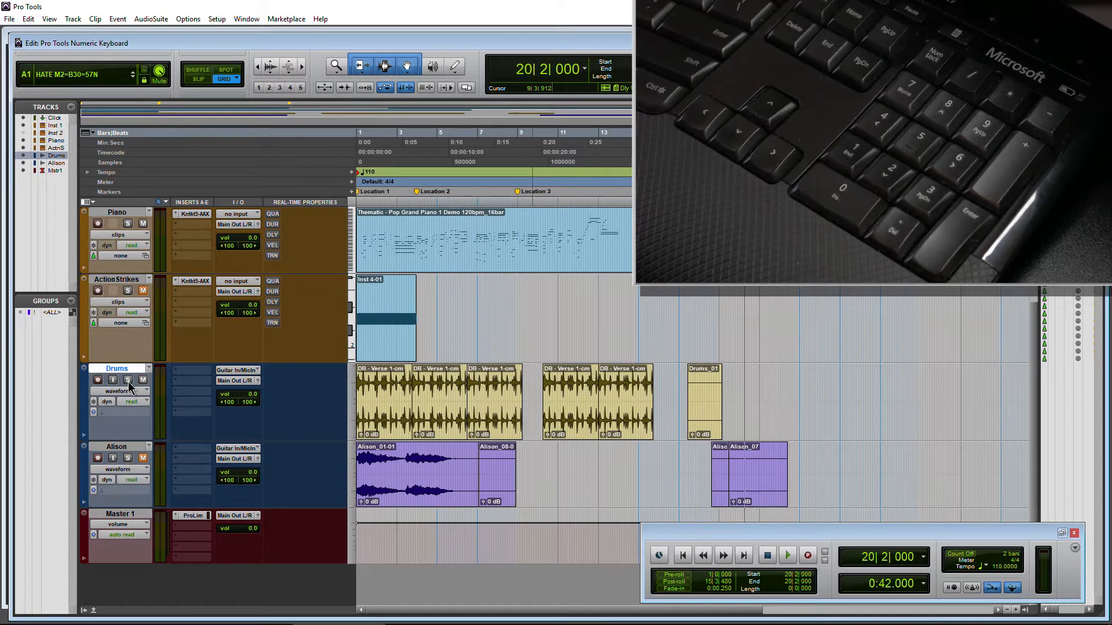
{"action": "left_click", "coordinate": [128, 379]}
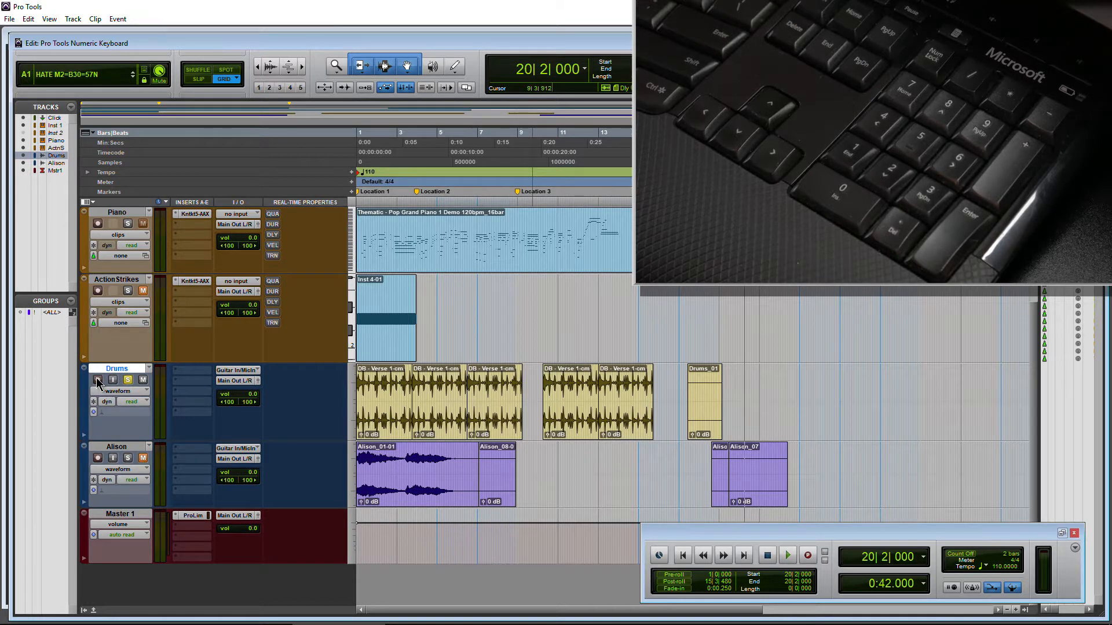
{"action": "left_click", "coordinate": [98, 379]}
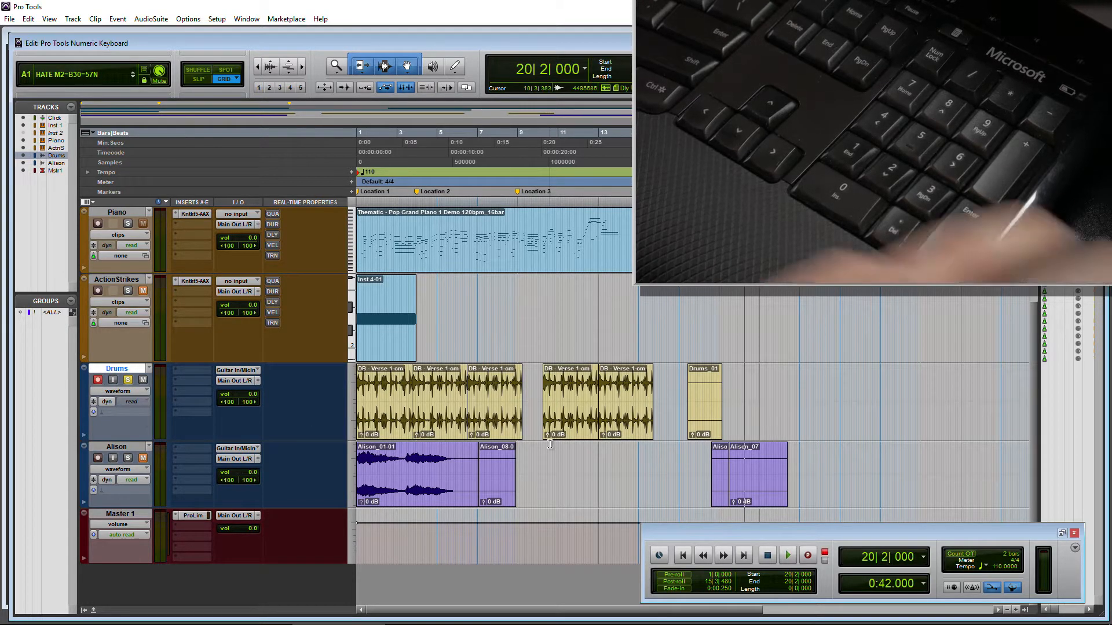
{"action": "left_click", "coordinate": [787, 555]}
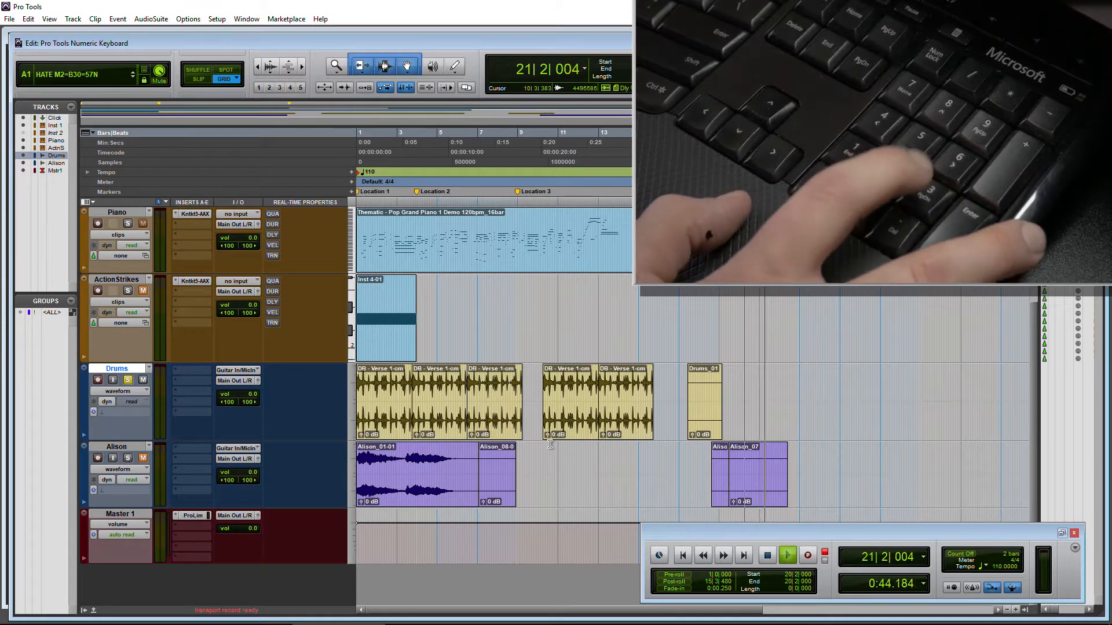
{"action": "left_click", "coordinate": [807, 555]}
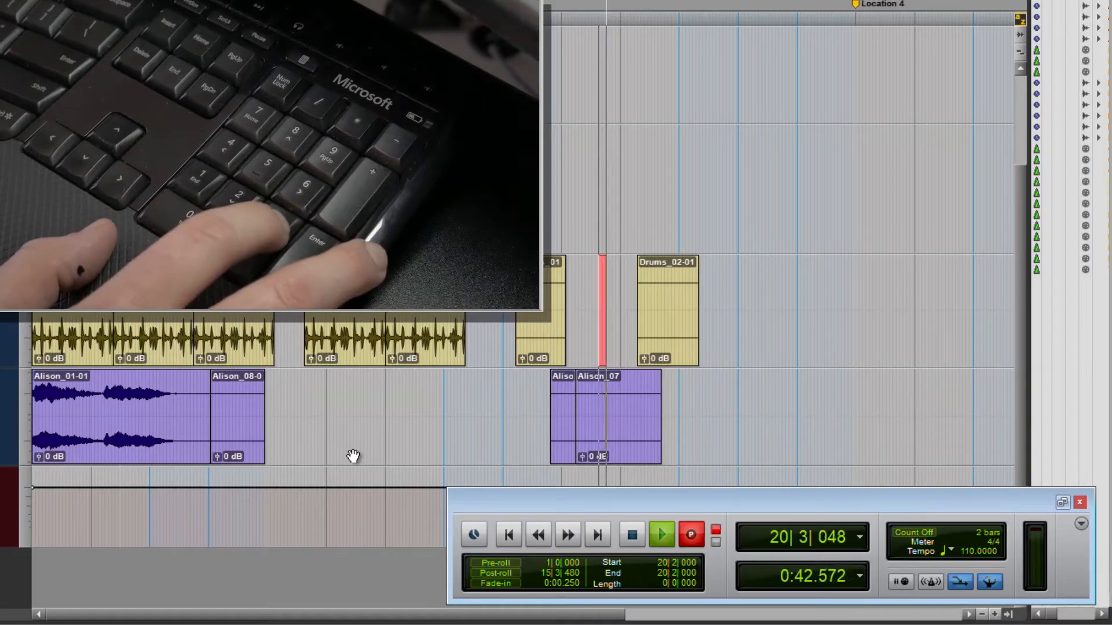
- Return the playback position to 1|4|480 using the transport controls
{"action": "left_click", "coordinate": [660, 534]}
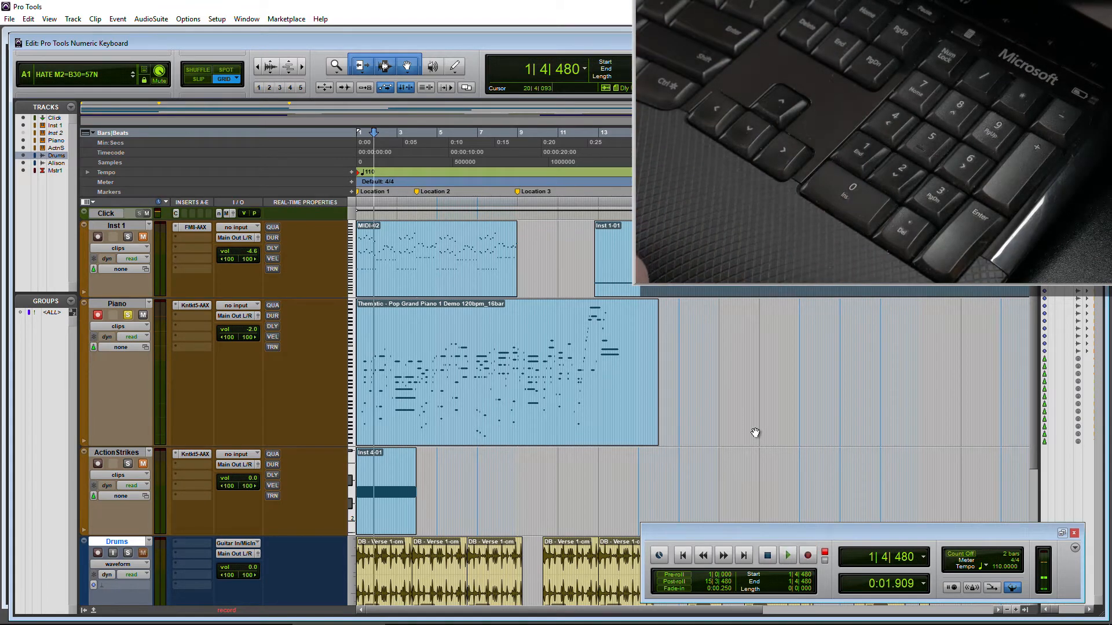
{"action": "left_click", "coordinate": [787, 556]}
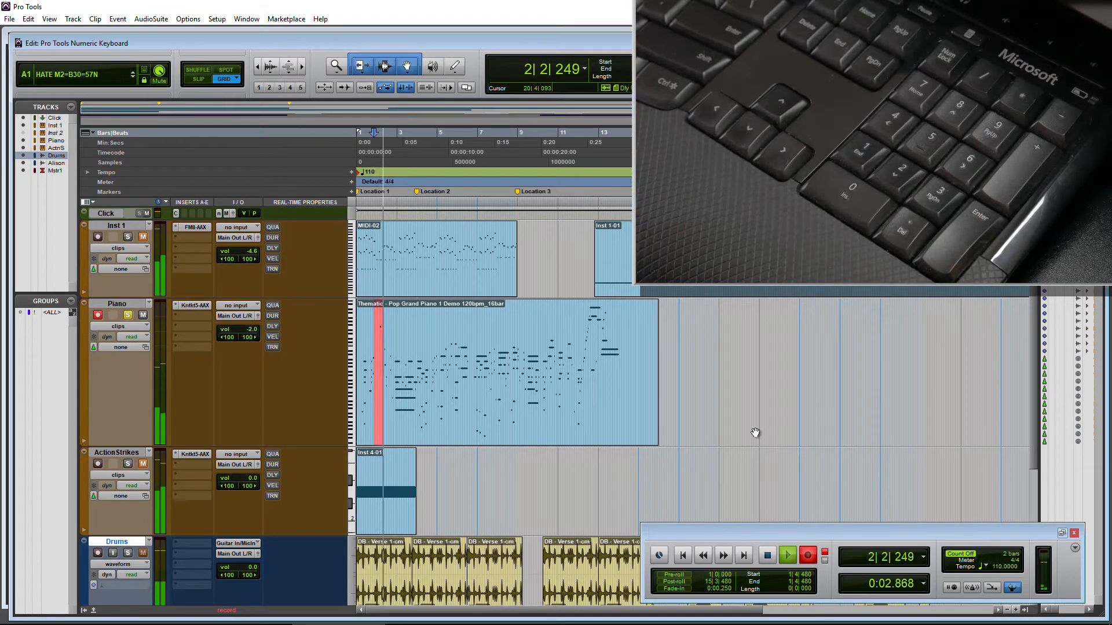
{"action": "left_click", "coordinate": [786, 556]}
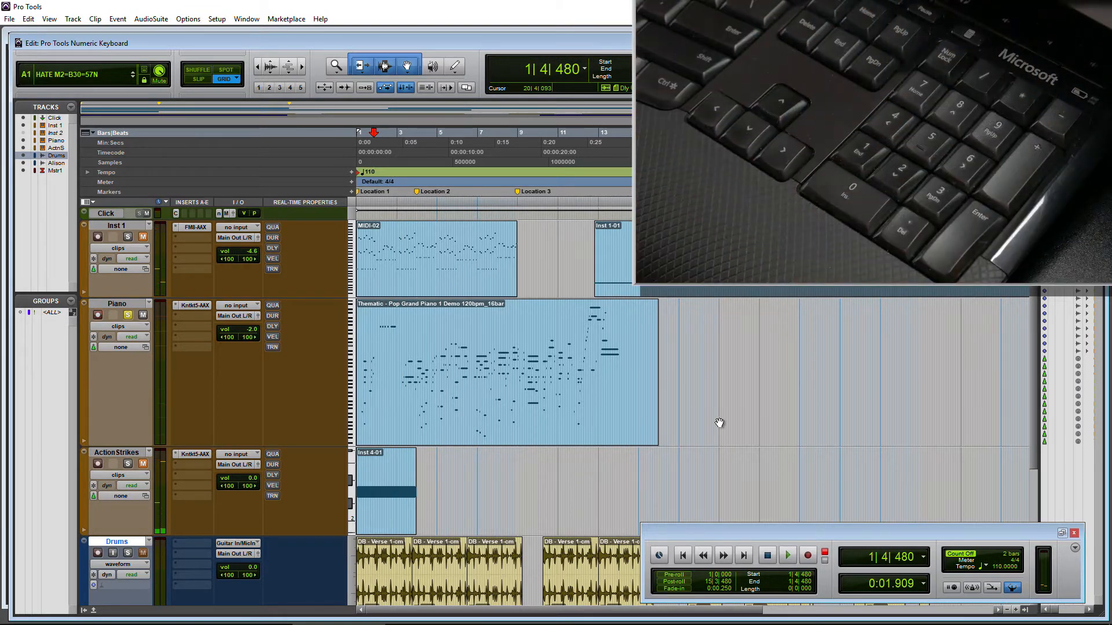
{"action": "left_click", "coordinate": [360, 65]}
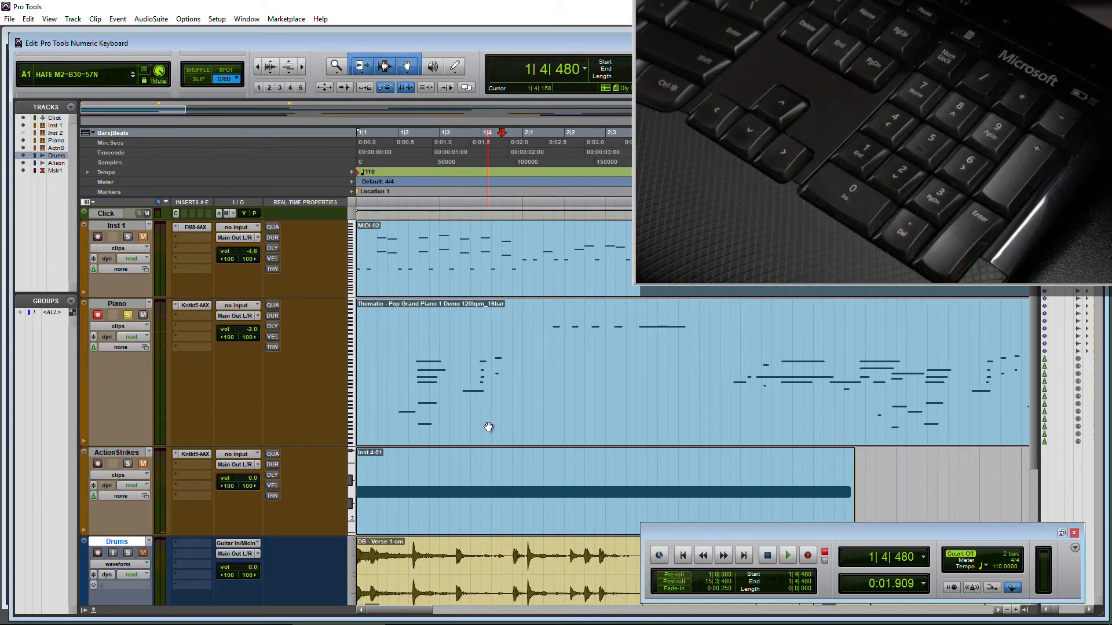
{"action": "left_click", "coordinate": [1072, 6]}
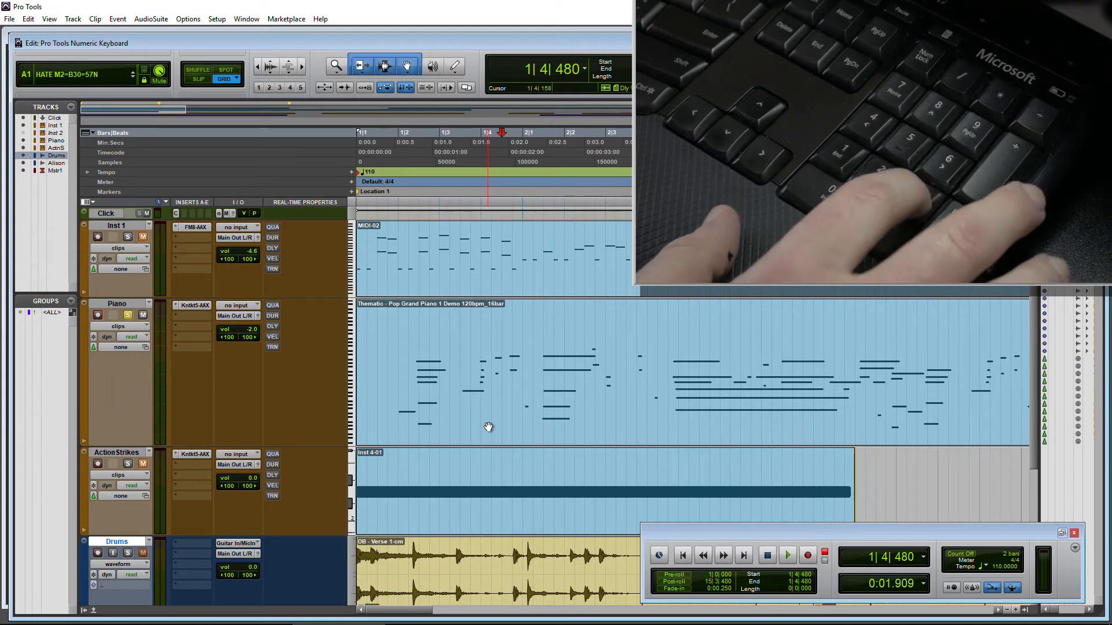
{"action": "left_click", "coordinate": [787, 556]}
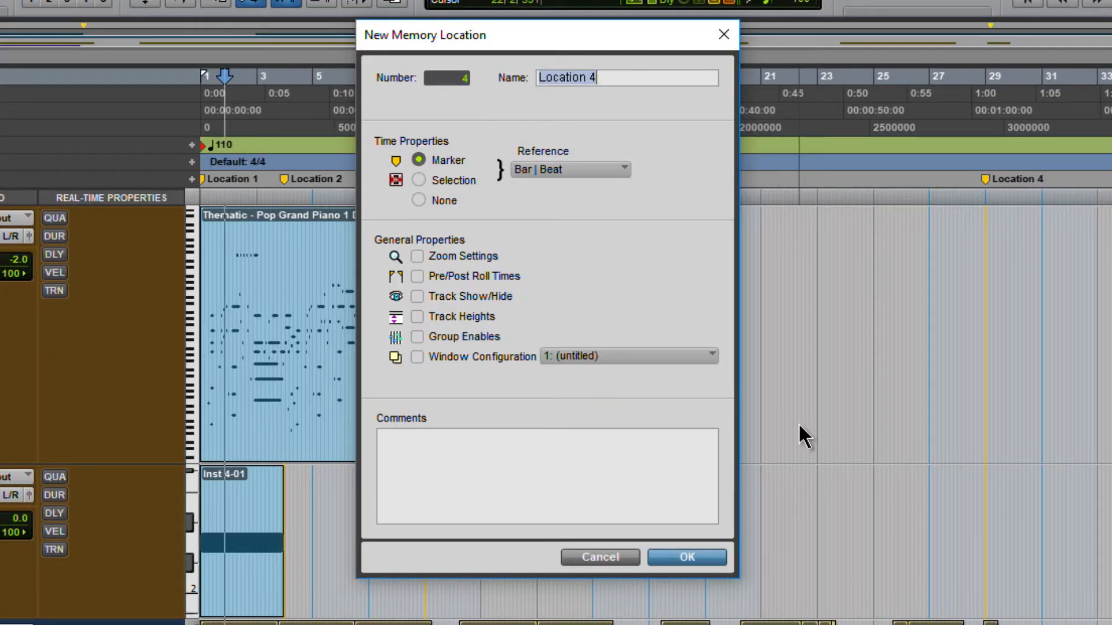
- Add a Location 4 marker at bar 15 through the New Memory Location dialog
{"action": "left_click", "coordinate": [599, 556]}
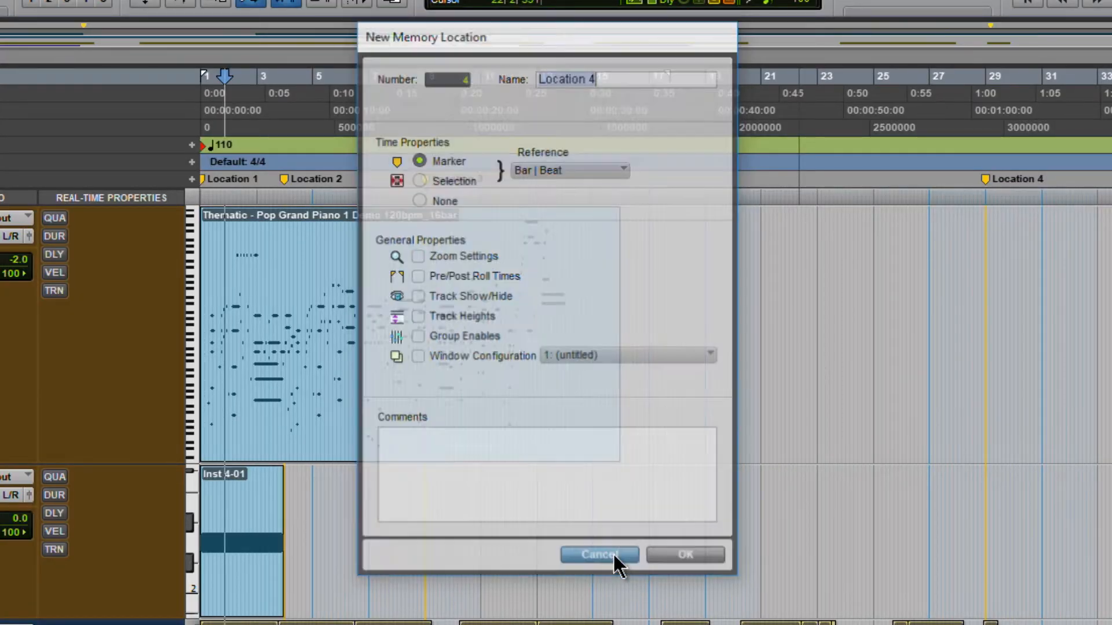
{"action": "left_click", "coordinate": [598, 555]}
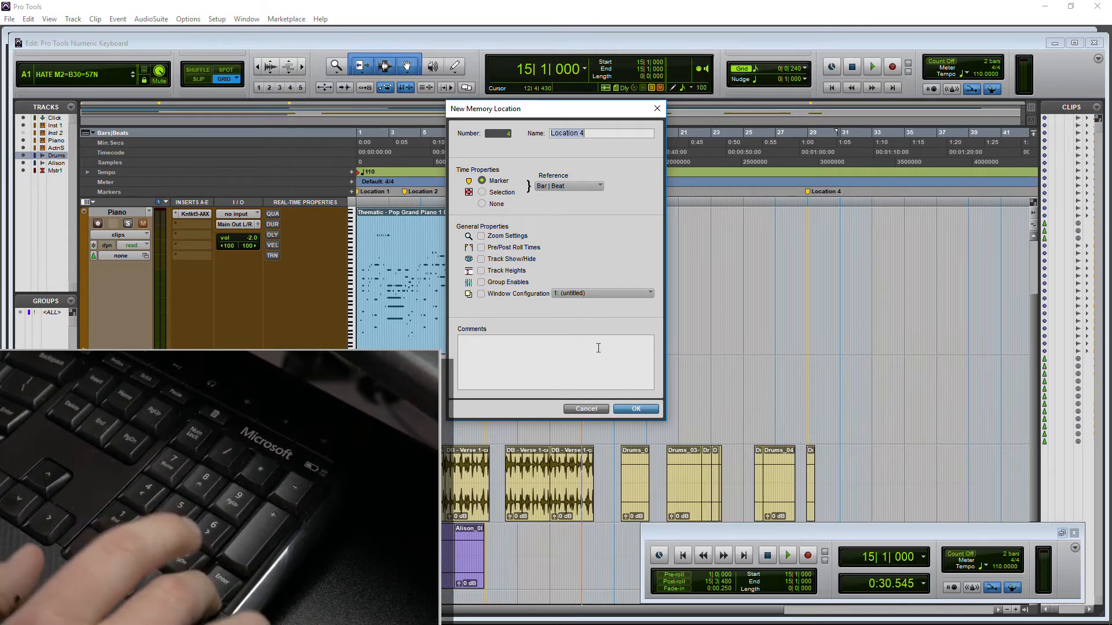
{"action": "left_click", "coordinate": [636, 409]}
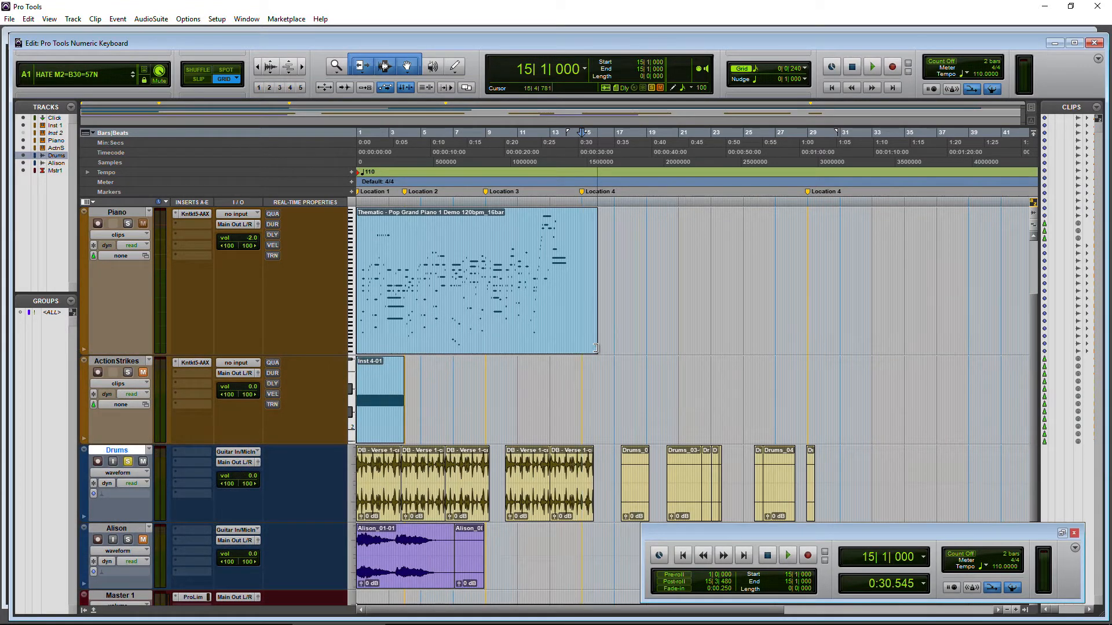
- Play the session from the bar 15 marker and stop around bar 24
{"action": "left_click", "coordinate": [787, 555]}
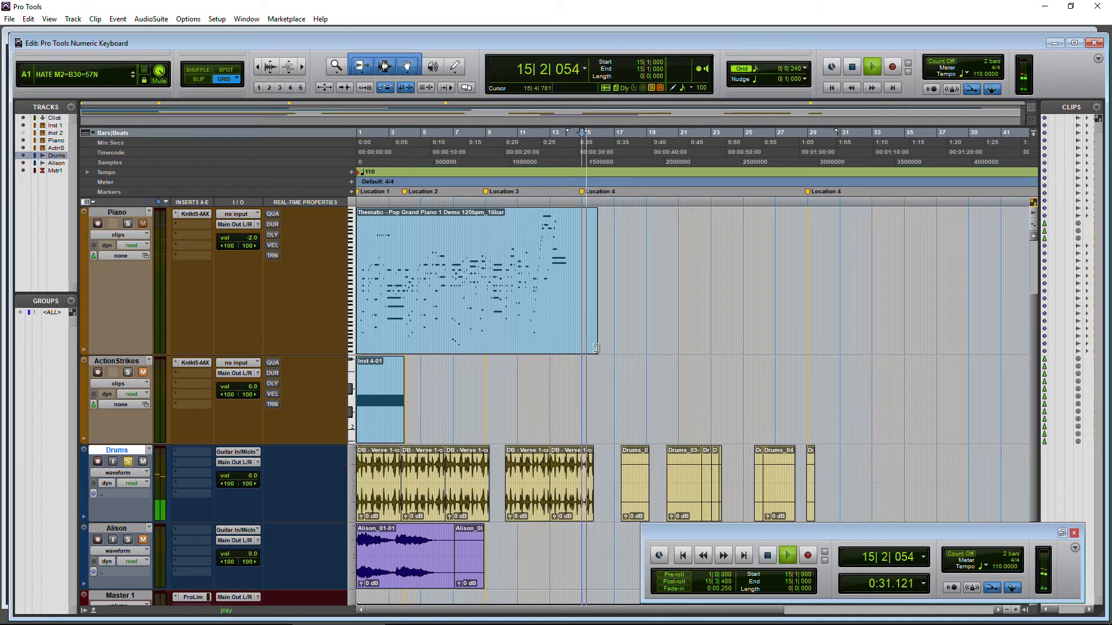
{"action": "left_click", "coordinate": [764, 556]}
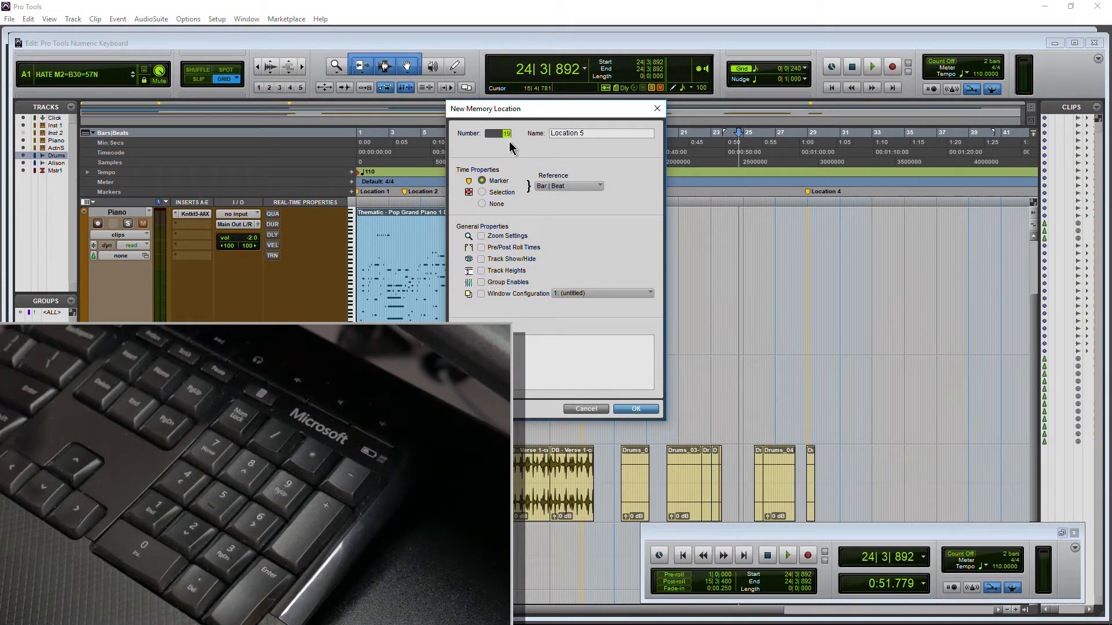
- Confirm the Location 5 marker at bar 24 in New Memory Location
{"action": "left_click", "coordinate": [634, 408]}
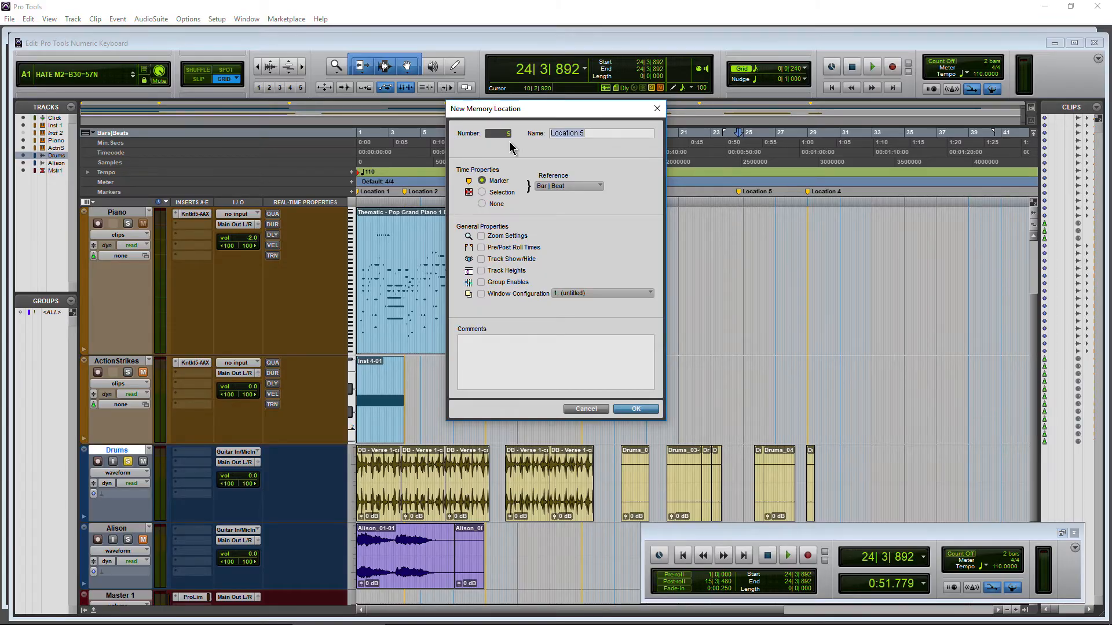
{"action": "left_click", "coordinate": [634, 409]}
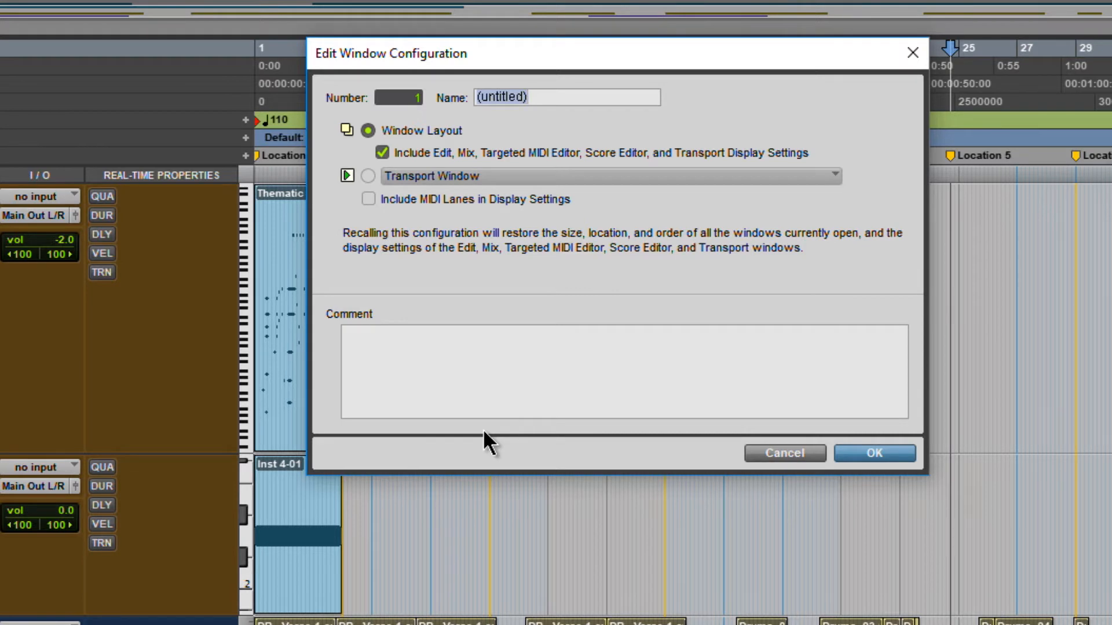
{"action": "mouse_move", "coordinate": [382, 212]}
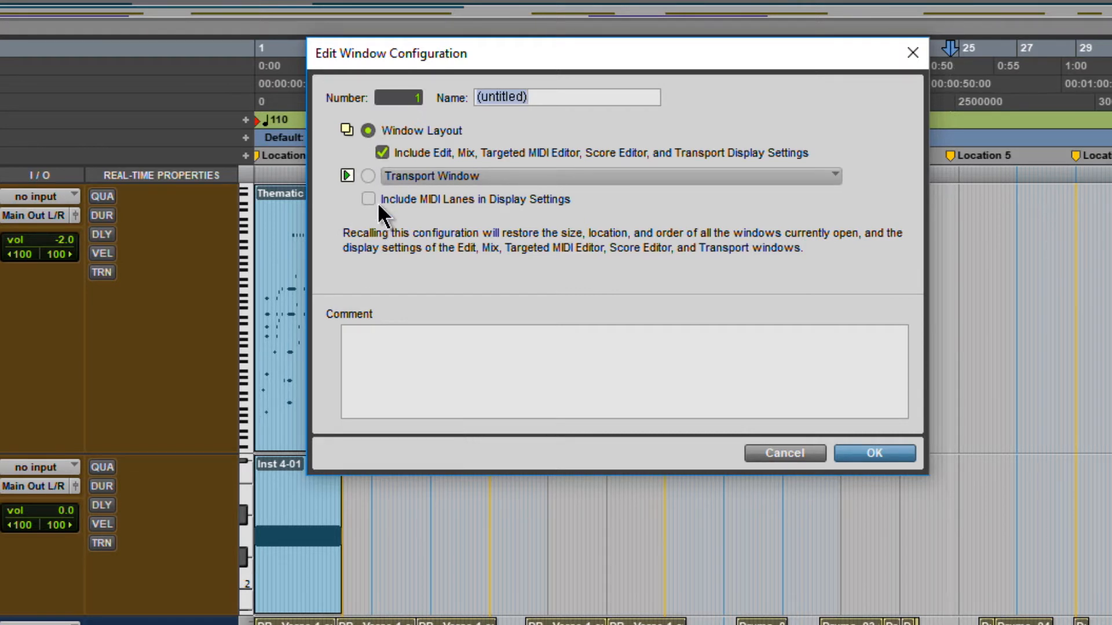
{"action": "left_click", "coordinate": [368, 176]}
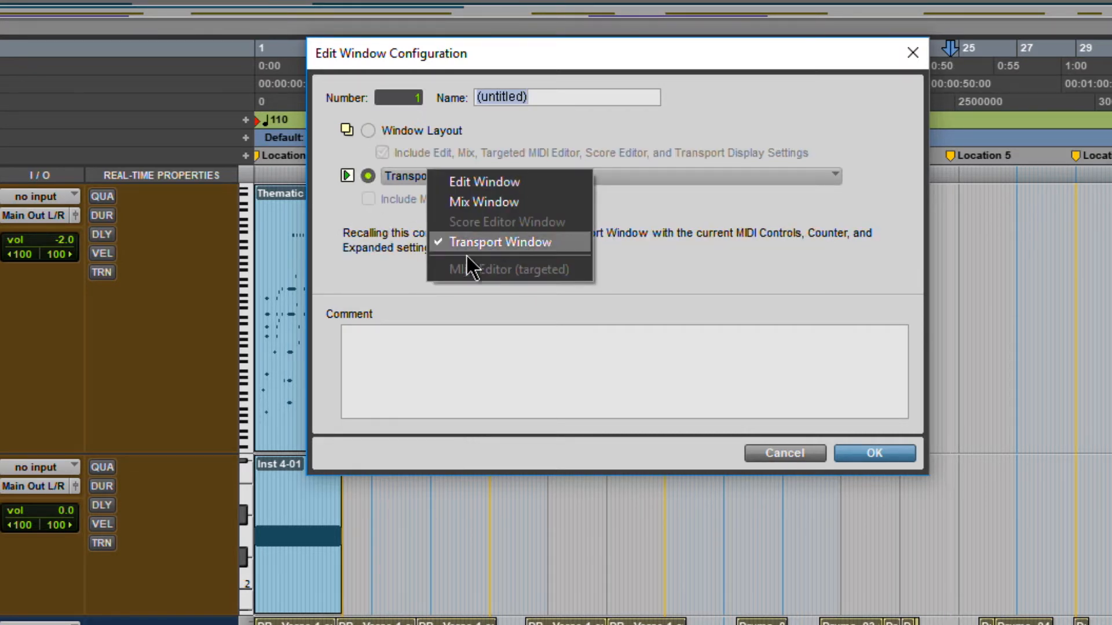
{"action": "left_click", "coordinate": [483, 202]}
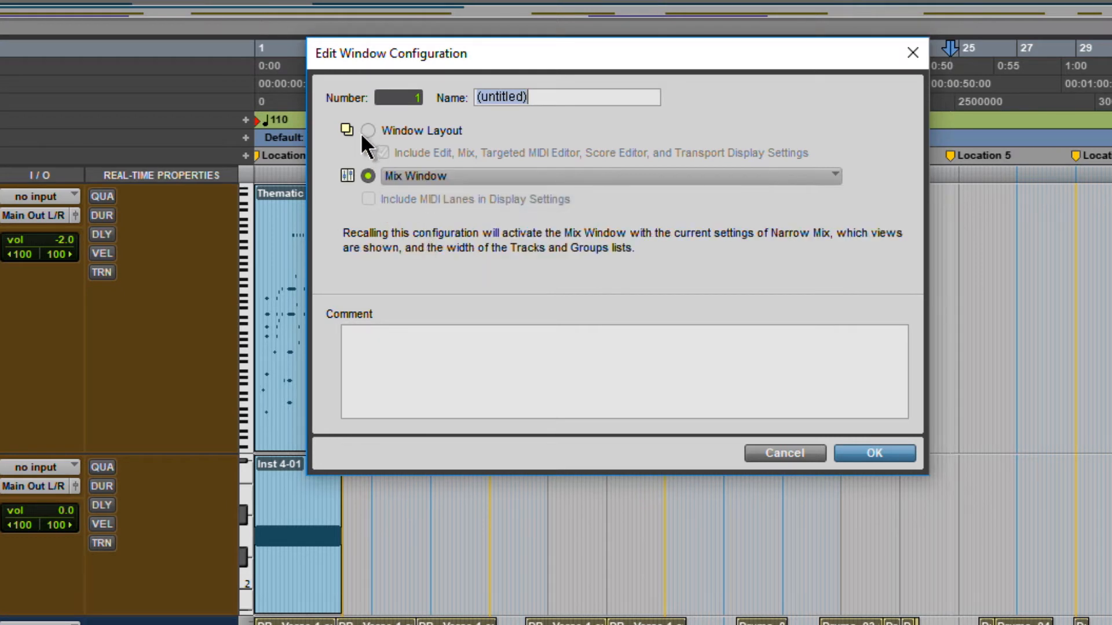
{"action": "left_click", "coordinate": [367, 130]}
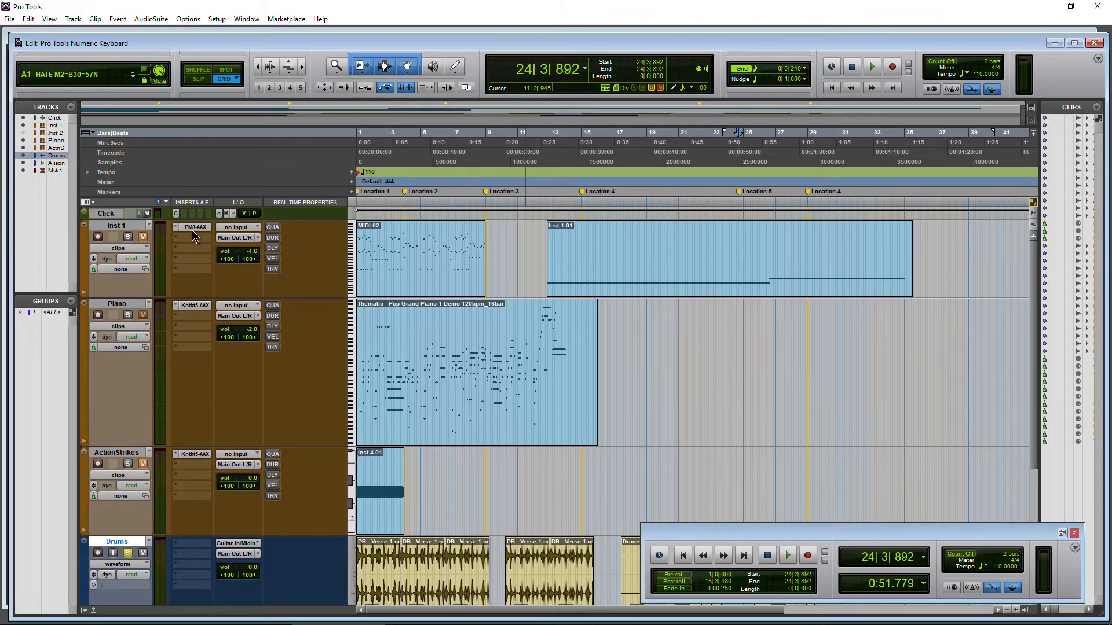
- Open and close the FM8 plug-in on Inst 1, then click its insert again
{"action": "left_click", "coordinate": [192, 227]}
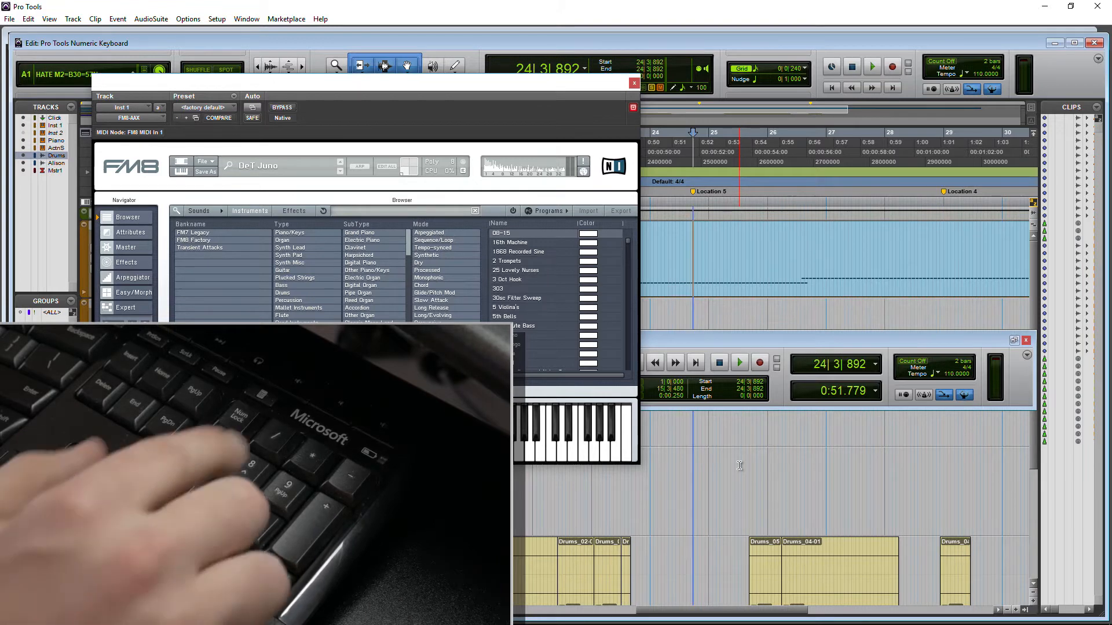
{"action": "left_click", "coordinate": [633, 83]}
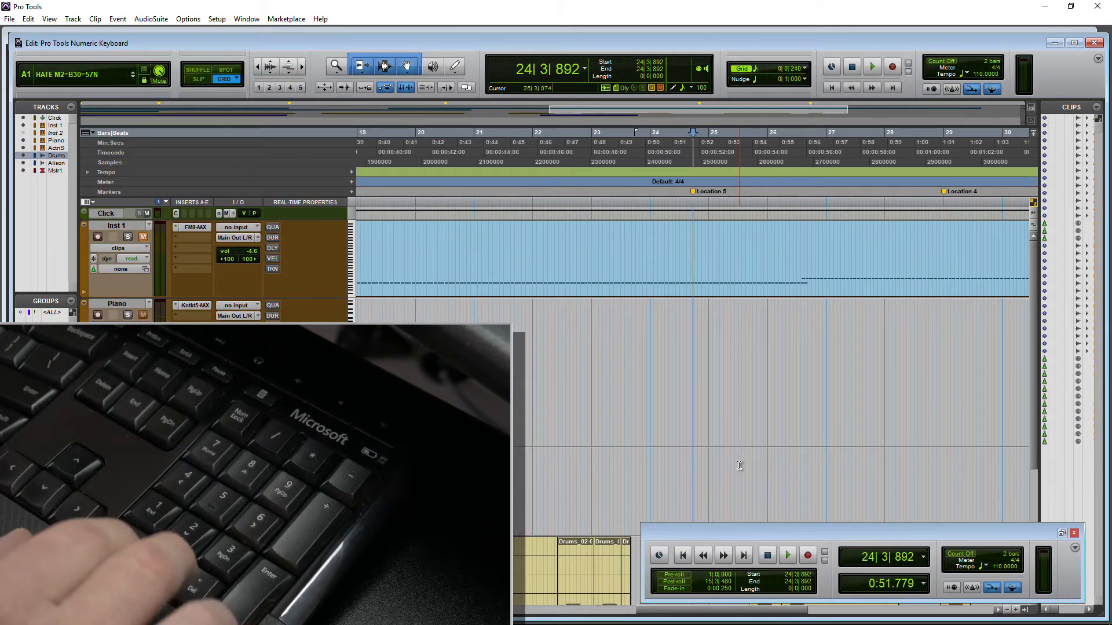
{"action": "left_click", "coordinate": [195, 227]}
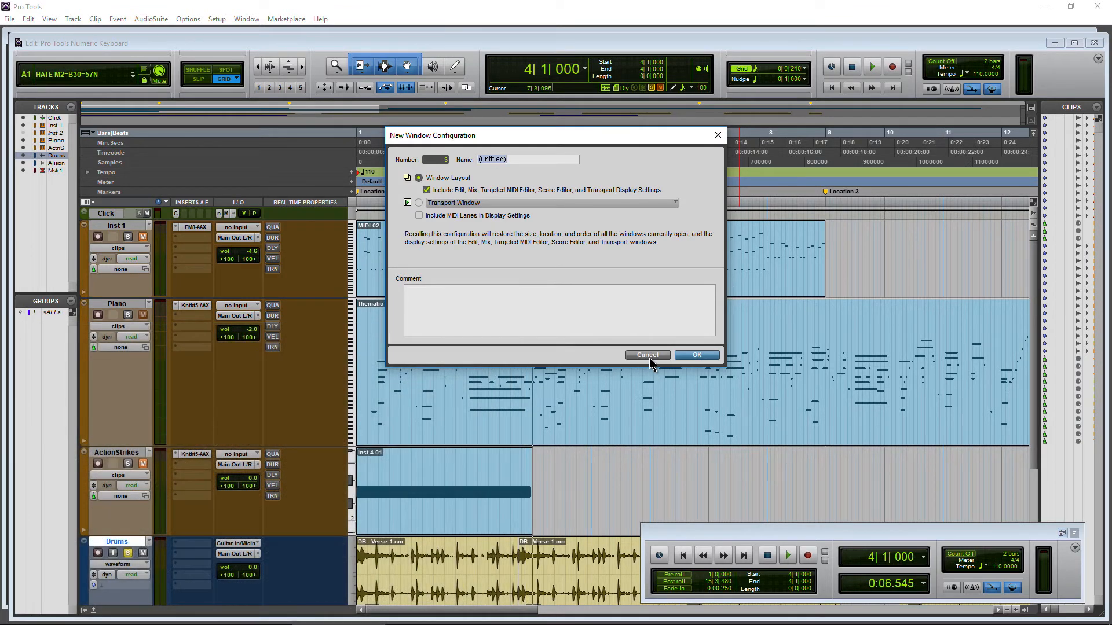
- Cancel the new window configuration and open the counter time format list
{"action": "left_click", "coordinate": [646, 355]}
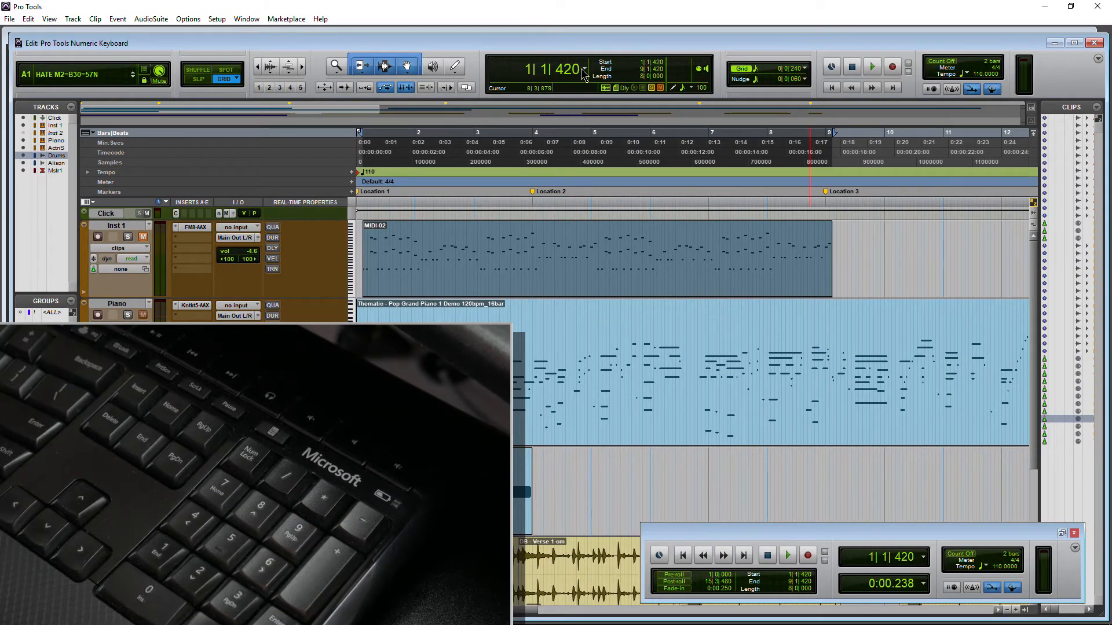
{"action": "left_click", "coordinate": [584, 70]}
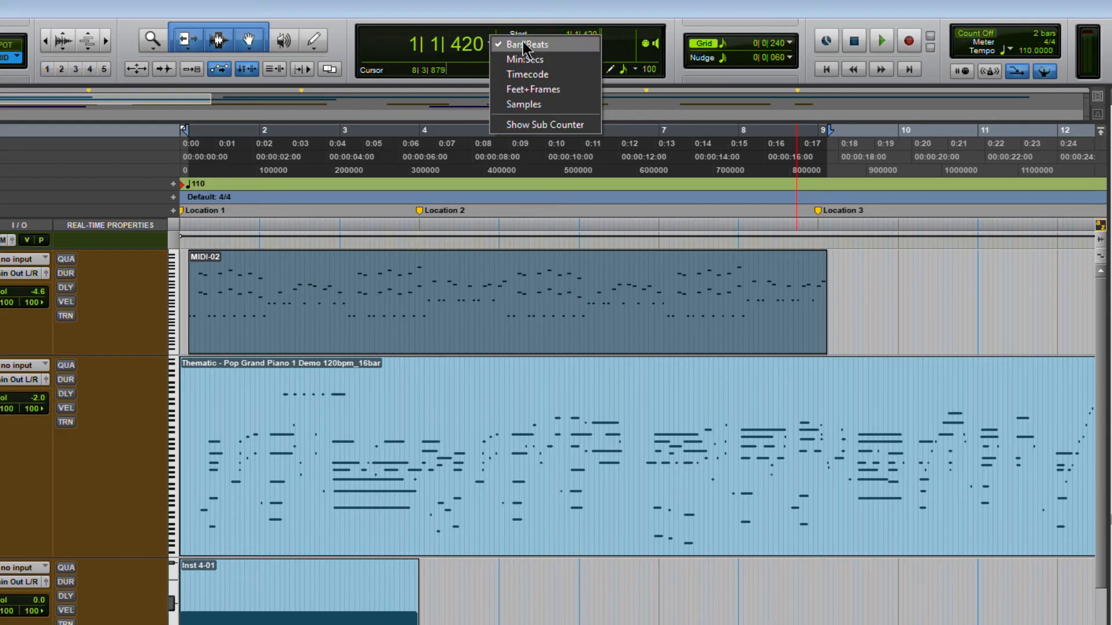
- Try Timecode nudge values like one second, then return nudge to a Bars|Beats value
{"action": "left_click", "coordinate": [527, 75]}
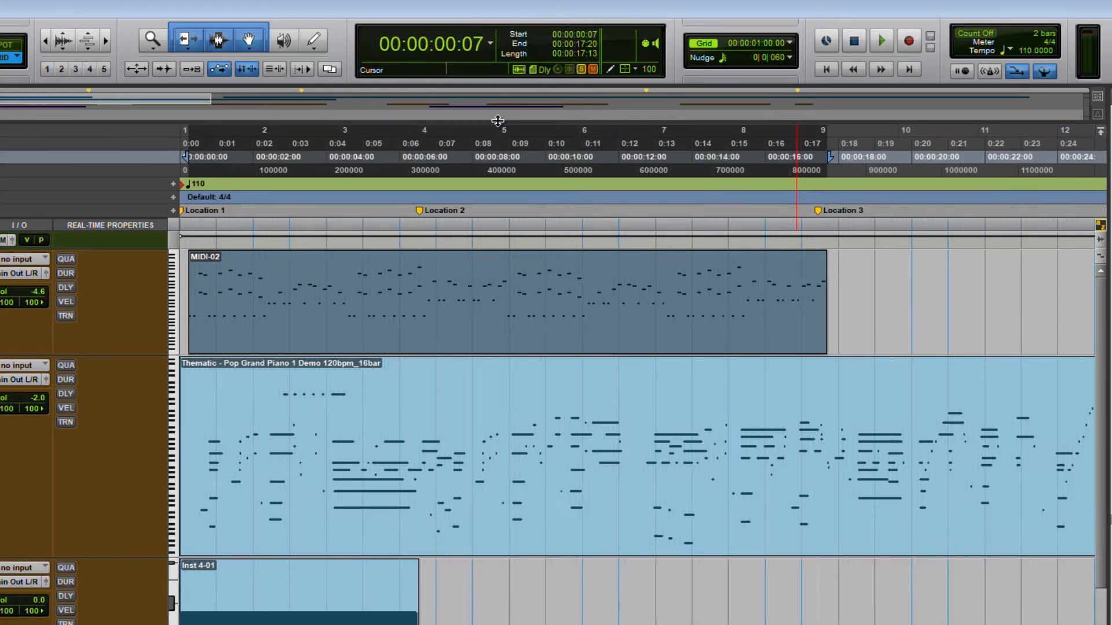
{"action": "left_click", "coordinate": [784, 41]}
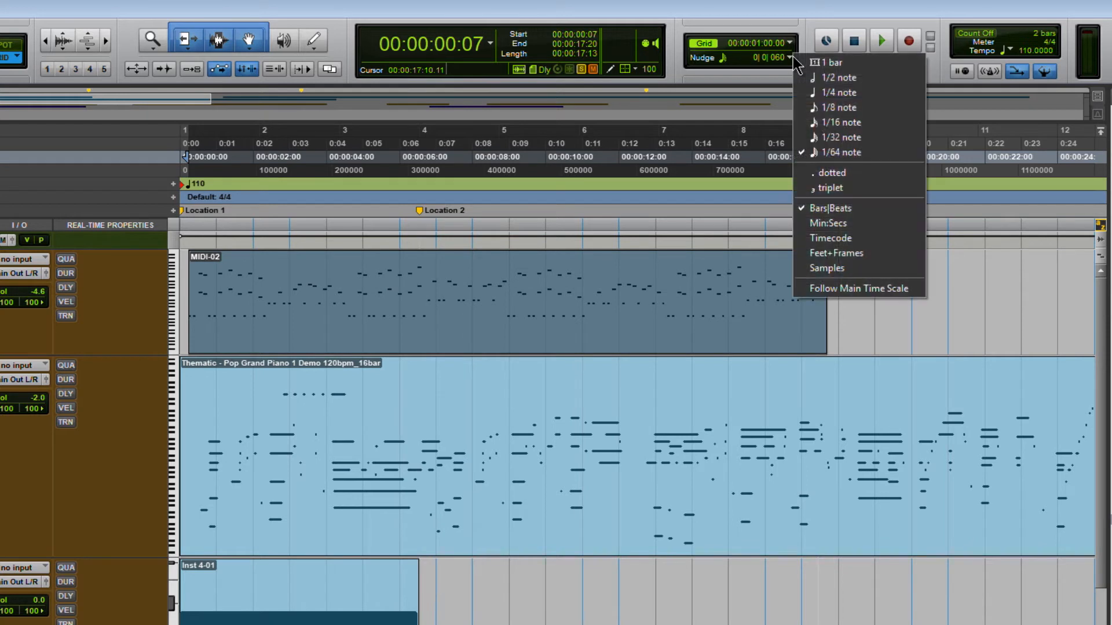
{"action": "mouse_move", "coordinate": [830, 237]}
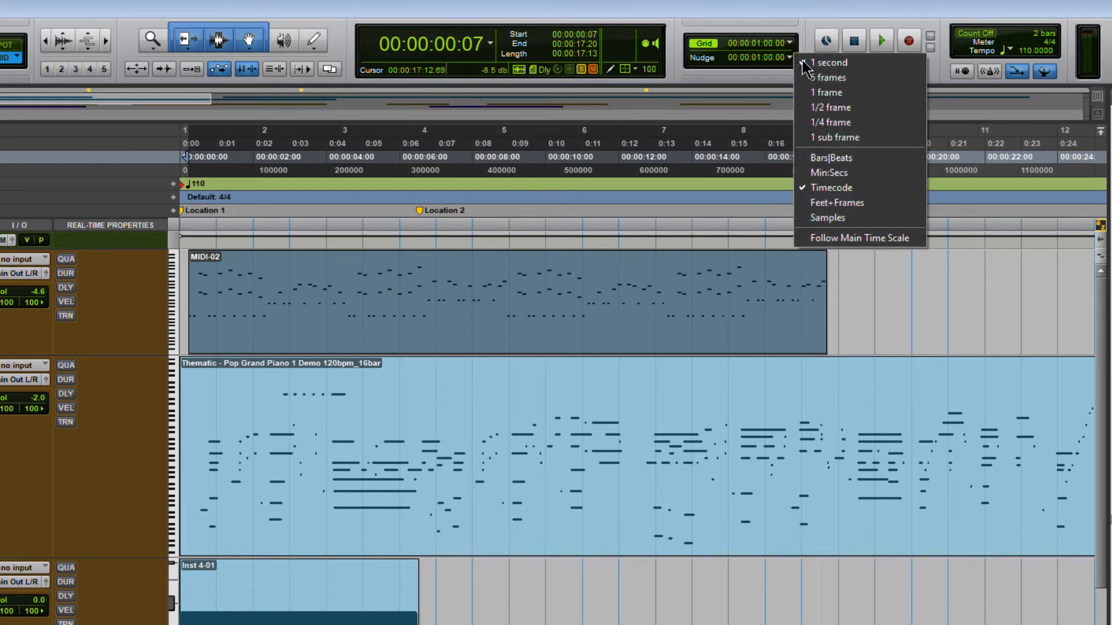
{"action": "mouse_move", "coordinate": [837, 77]}
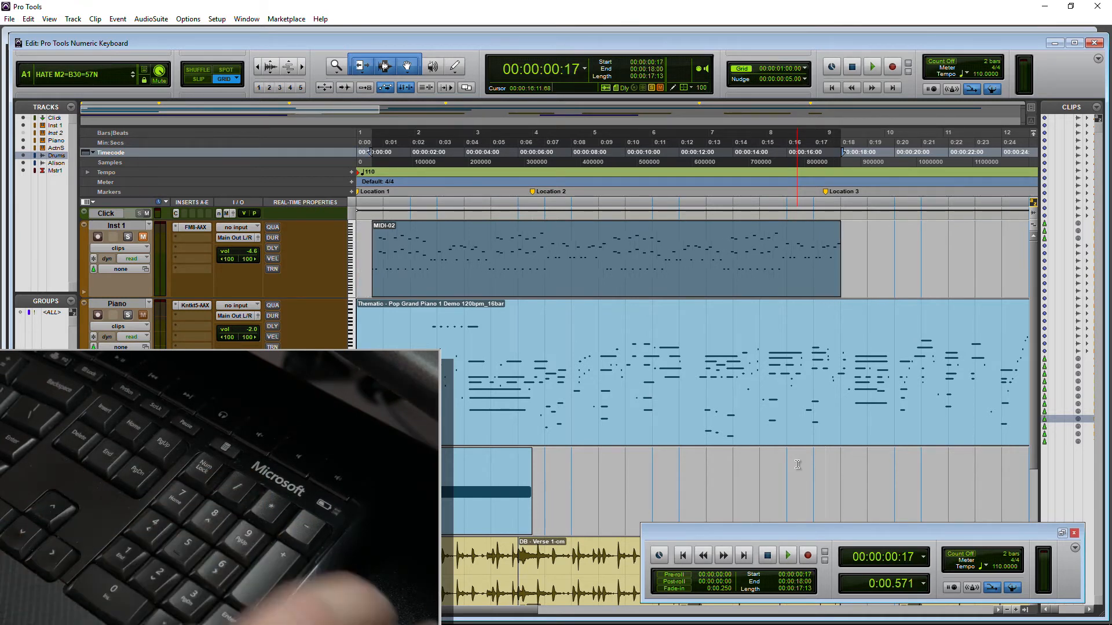
{"action": "left_click", "coordinate": [804, 69]}
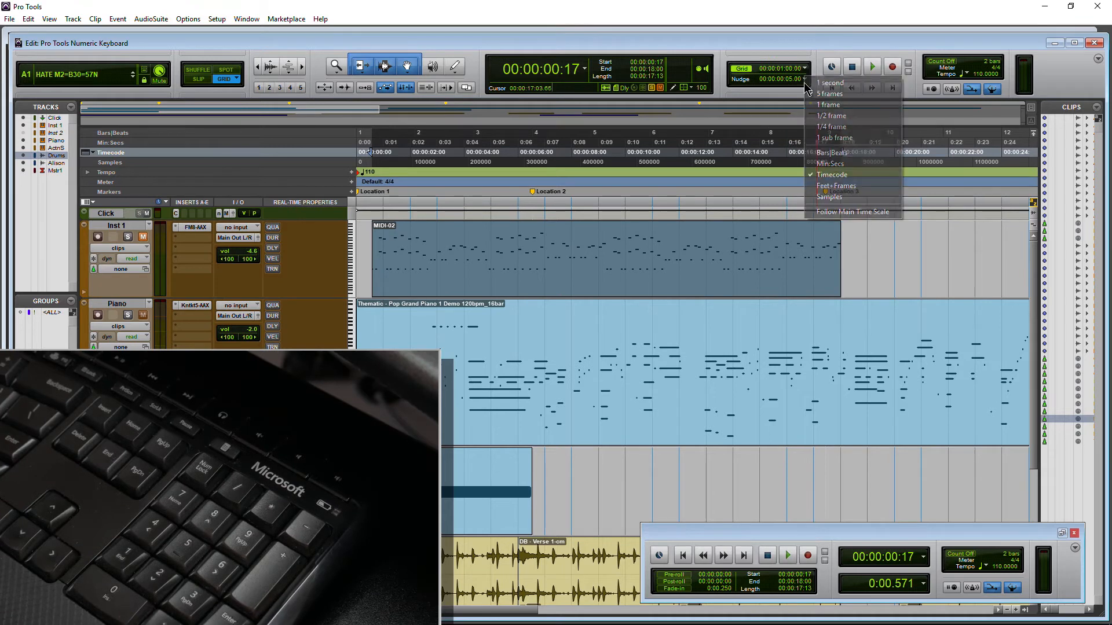
{"action": "mouse_move", "coordinate": [834, 126]}
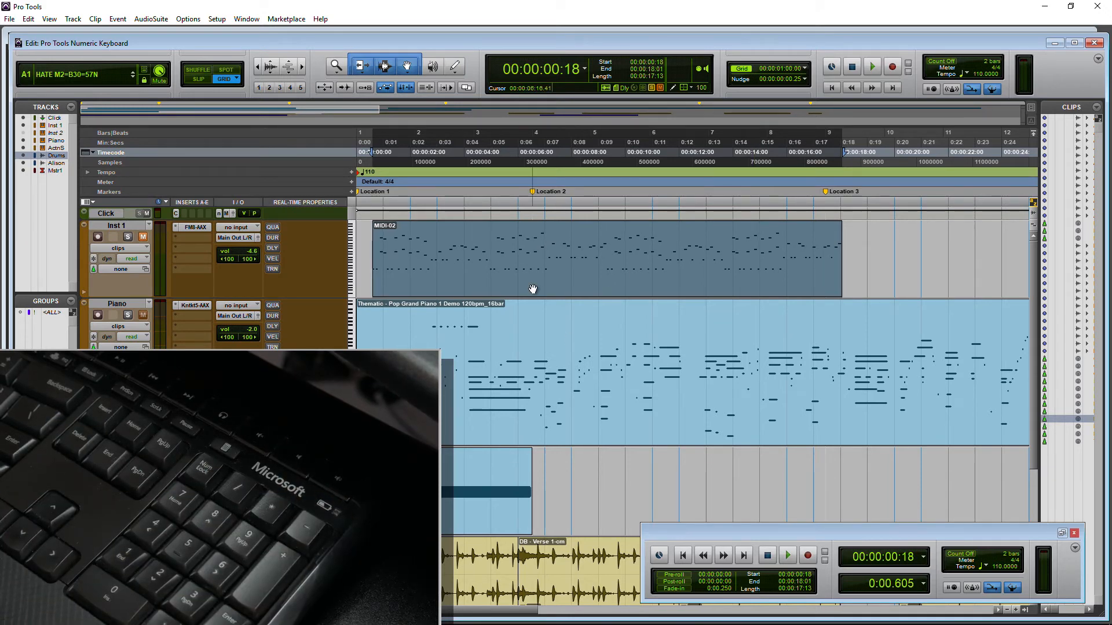
{"action": "scroll", "scroll_direction": "down", "scroll_amount": 3}
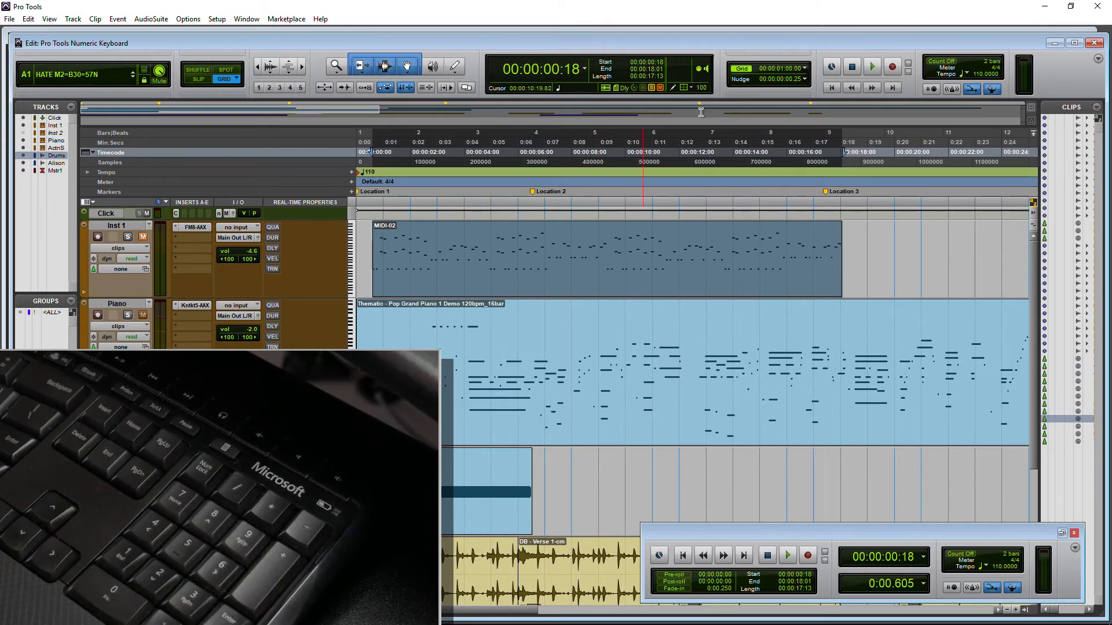
{"action": "left_click", "coordinate": [831, 68]}
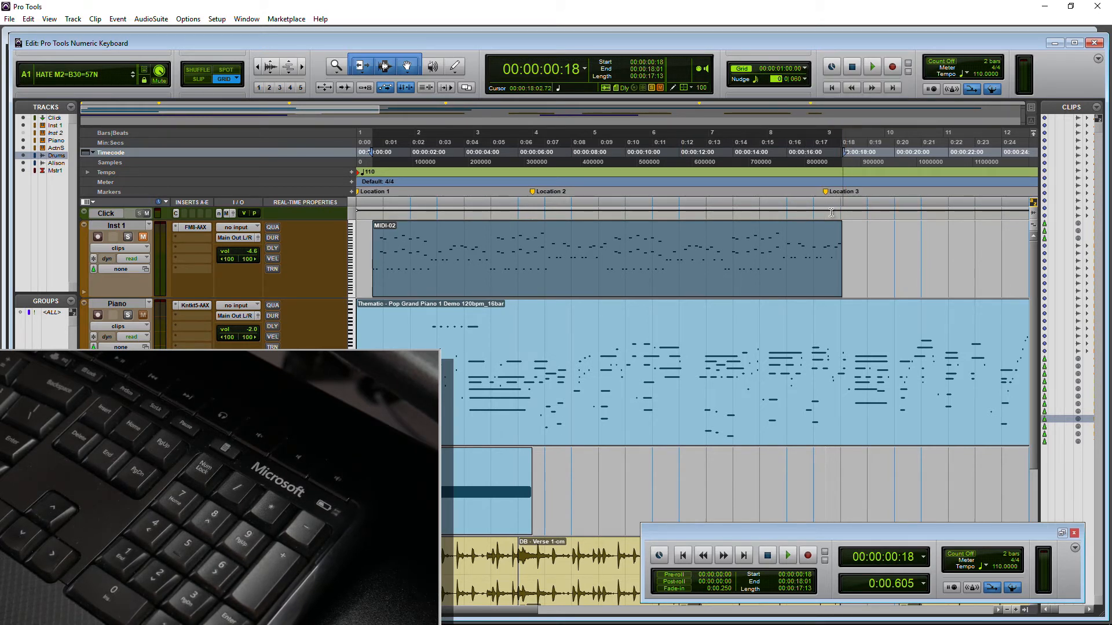
- Switch the Transport main counter display to Bars|Beats
{"action": "left_click", "coordinate": [922, 557]}
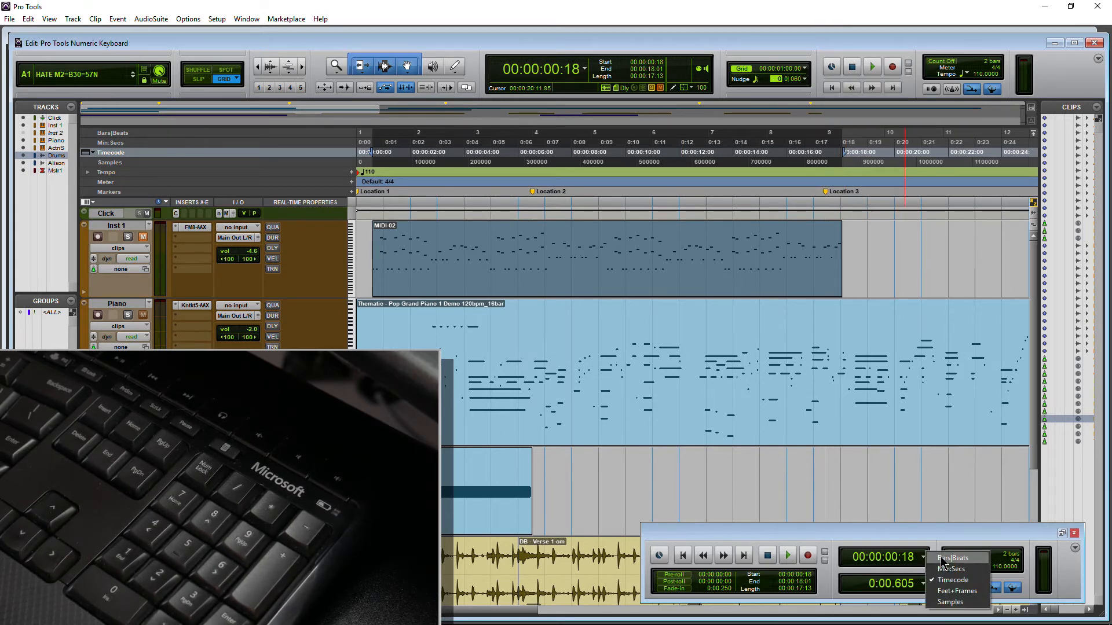
{"action": "left_click", "coordinate": [954, 558]}
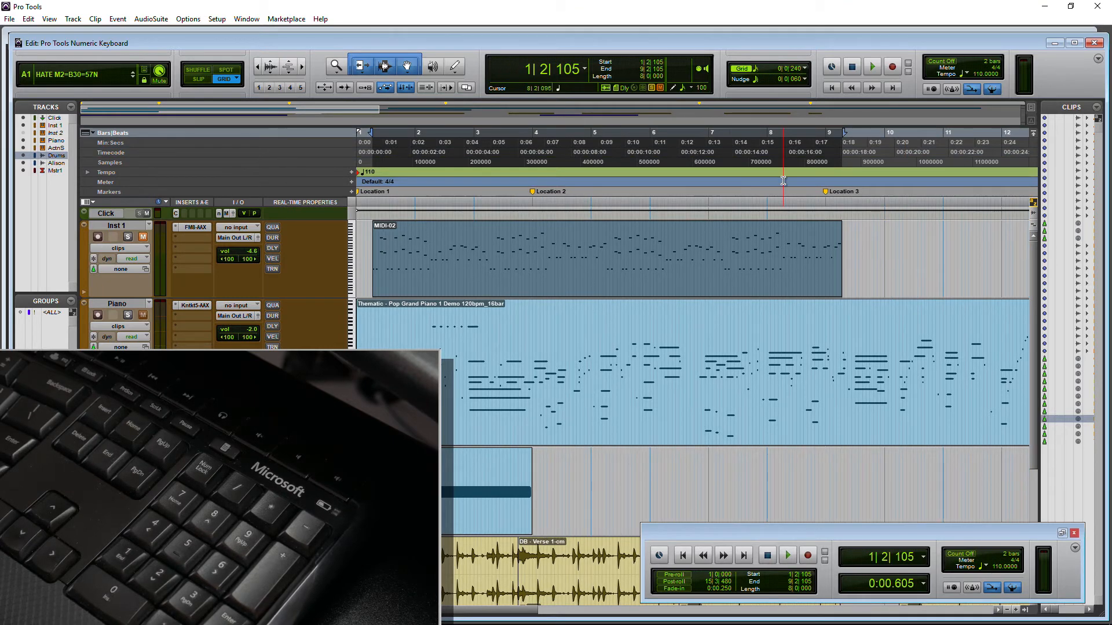
{"action": "left_click", "coordinate": [805, 69]}
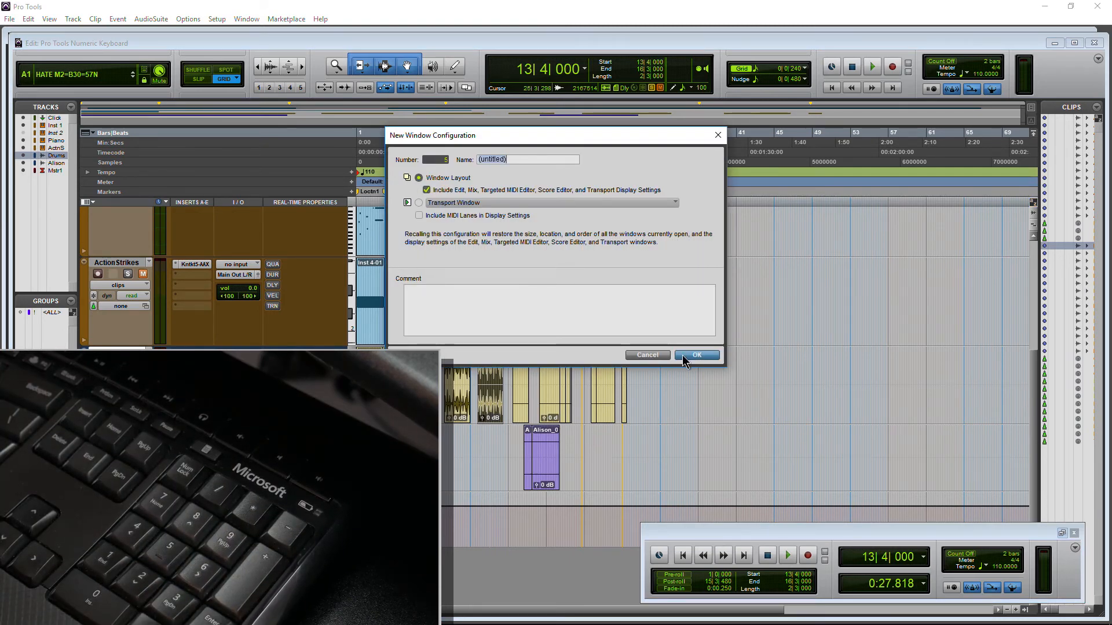
- Save the new window configuration and close the FM8 instrument window
{"action": "left_click", "coordinate": [696, 355]}
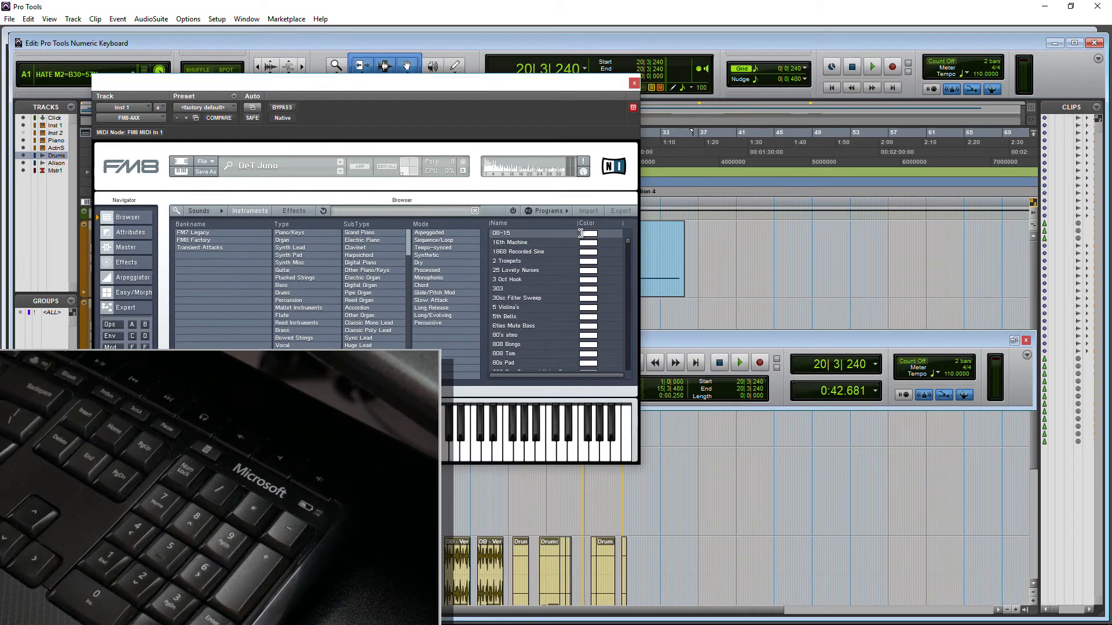
{"action": "left_click", "coordinate": [632, 82]}
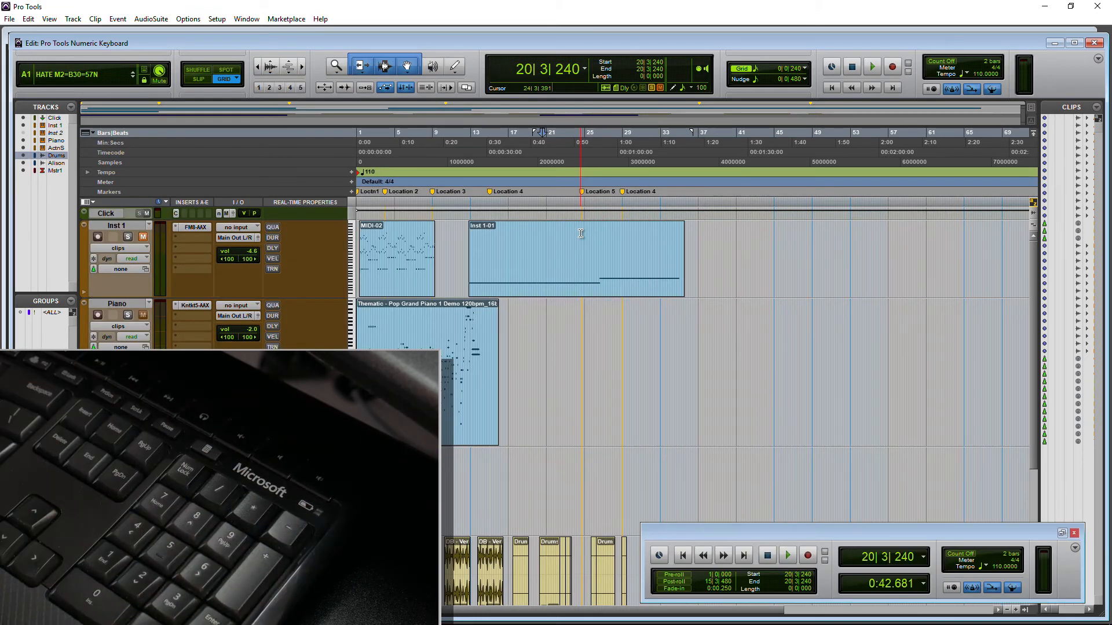
{"action": "mouse_move", "coordinate": [620, 298]}
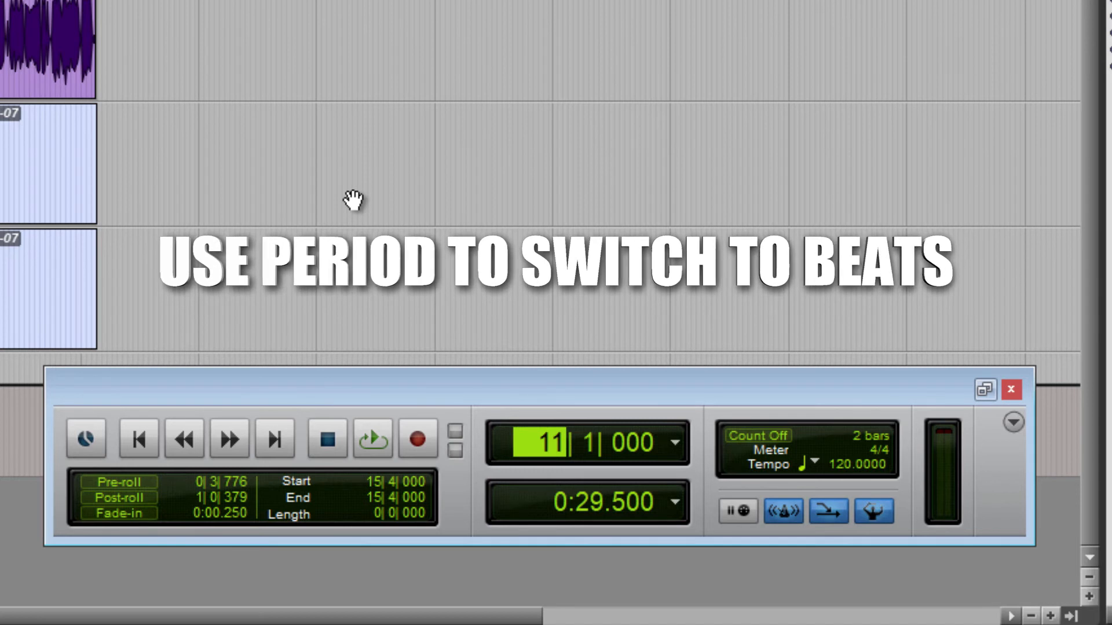
- Locate the playhead to bar 6 via keypad counter entry and trigger record
{"action": "key", "text": "period"}
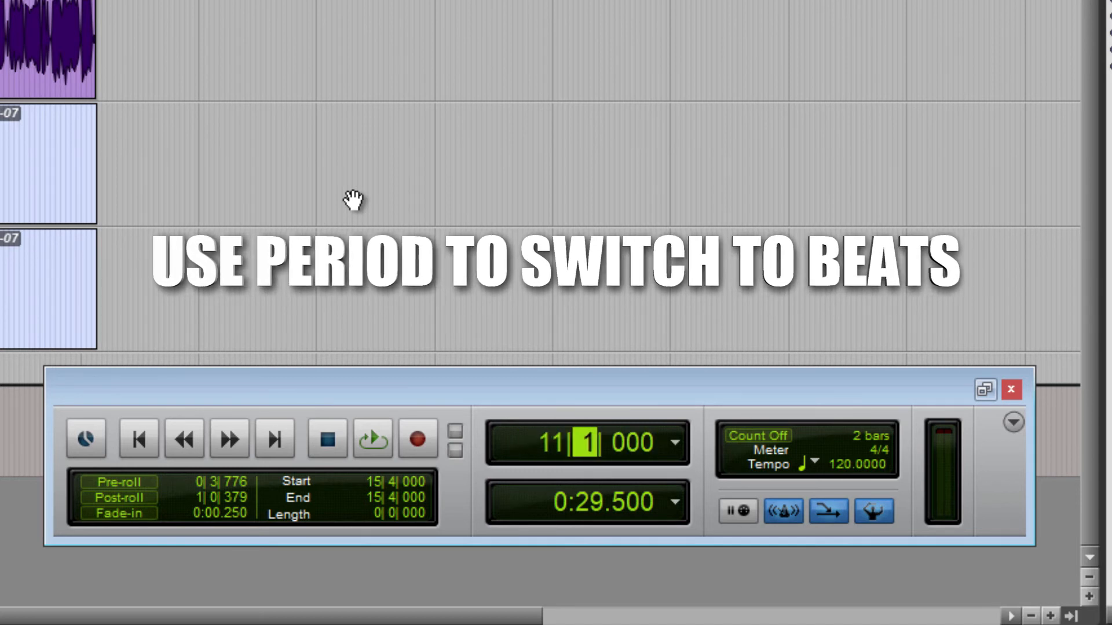
{"action": "key", "text": "period"}
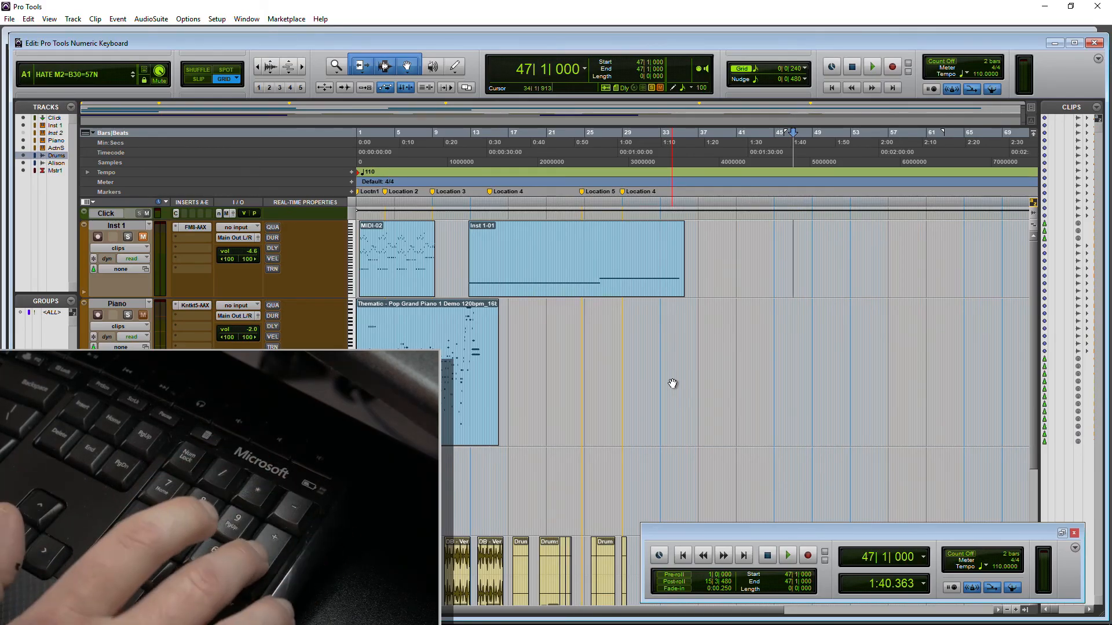
{"action": "key", "text": "return"}
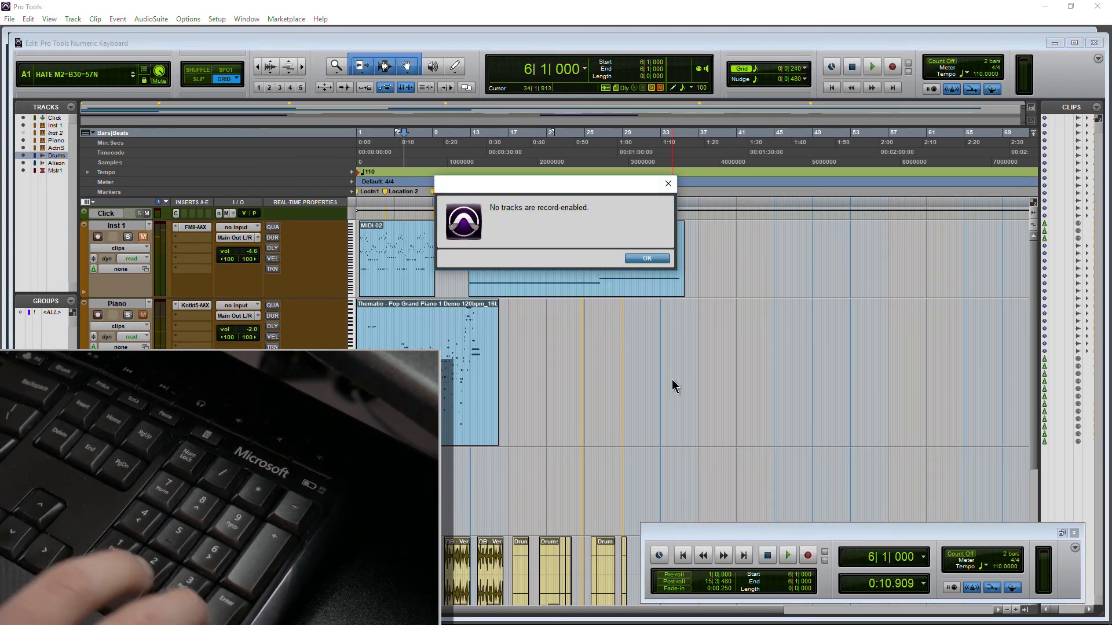
- Dismiss the 'No tracks are record-enabled' alert with OK
{"action": "left_click", "coordinate": [645, 259]}
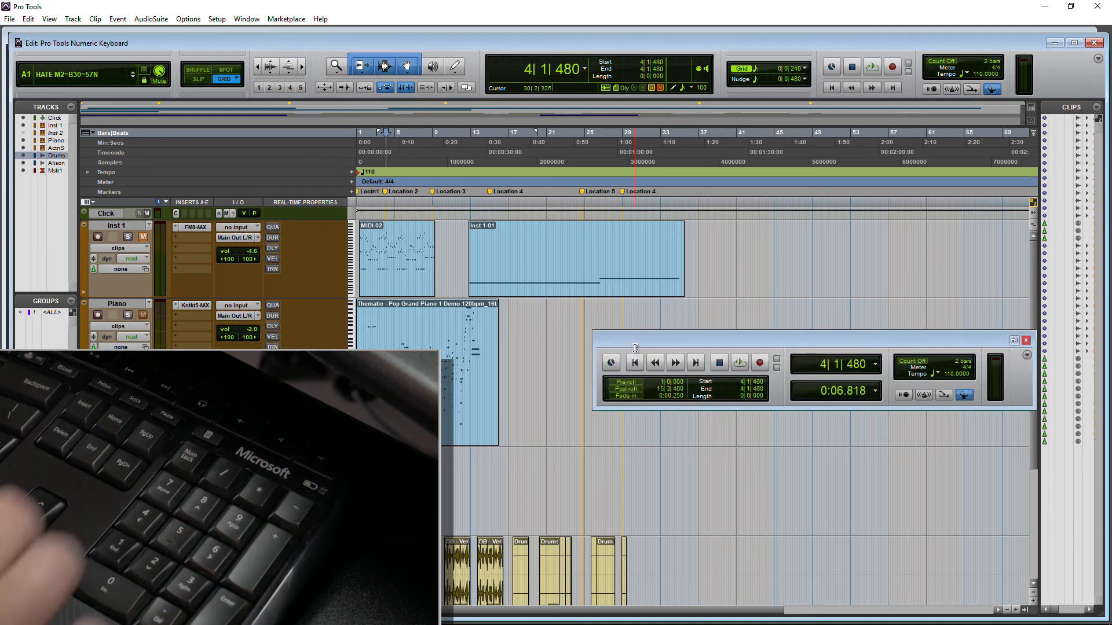
- Recall the saved window configuration and close the FM8 plug-in window
{"action": "left_click", "coordinate": [193, 227]}
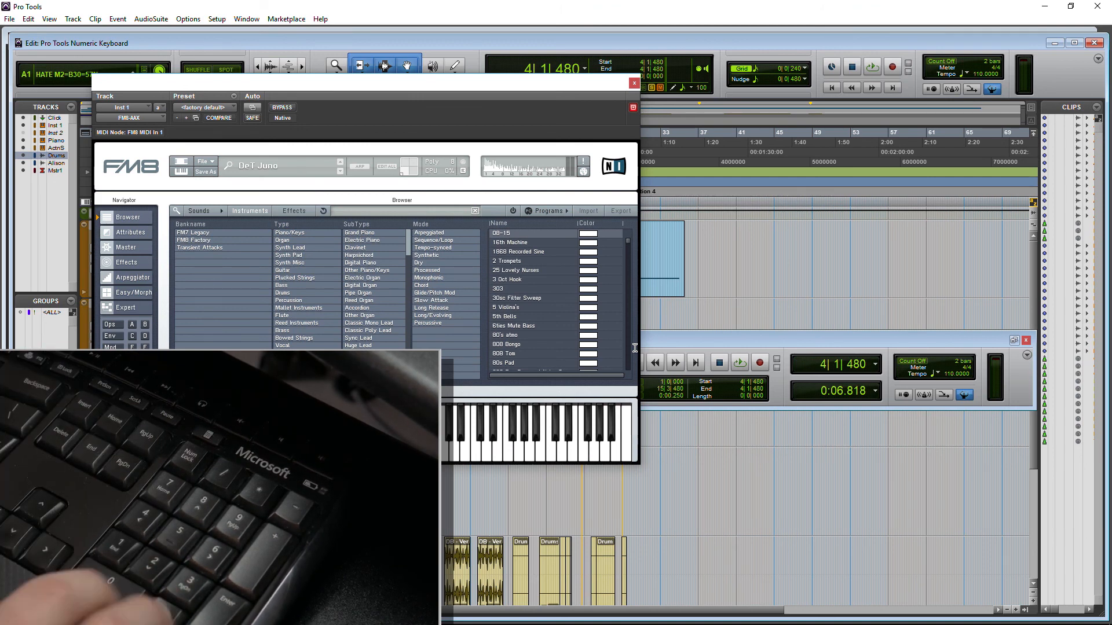
{"action": "left_click", "coordinate": [631, 82]}
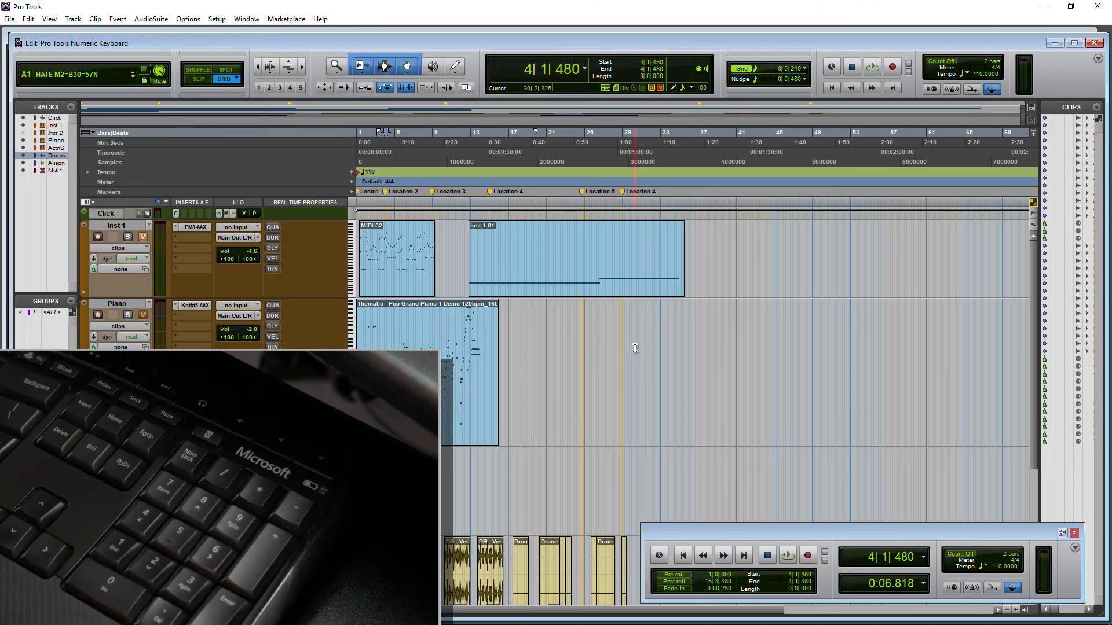